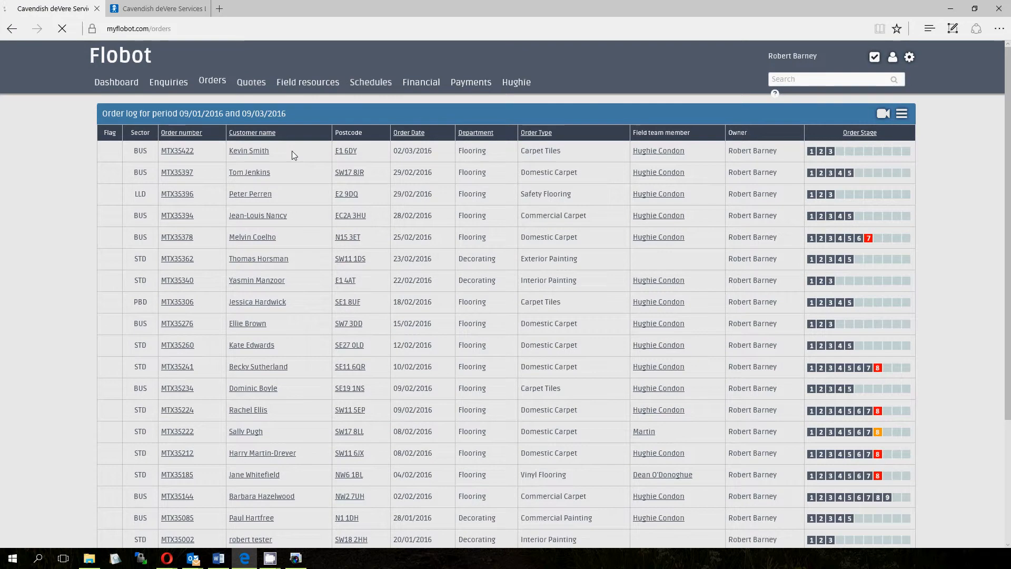
# Review the order details, then return to test order MTX35002 from the order board.
pyautogui.scroll(-3)
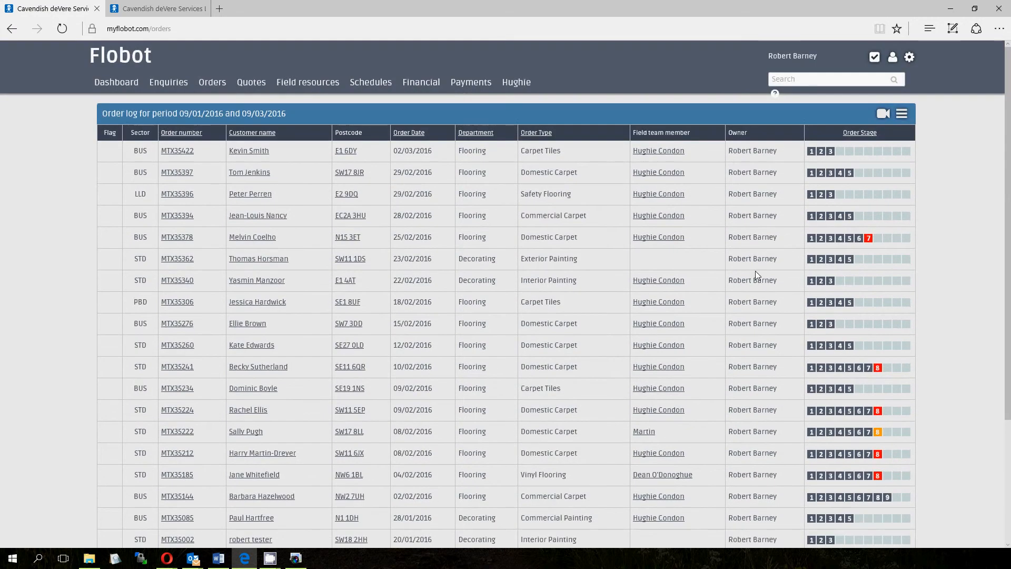
pyautogui.scroll(-3)
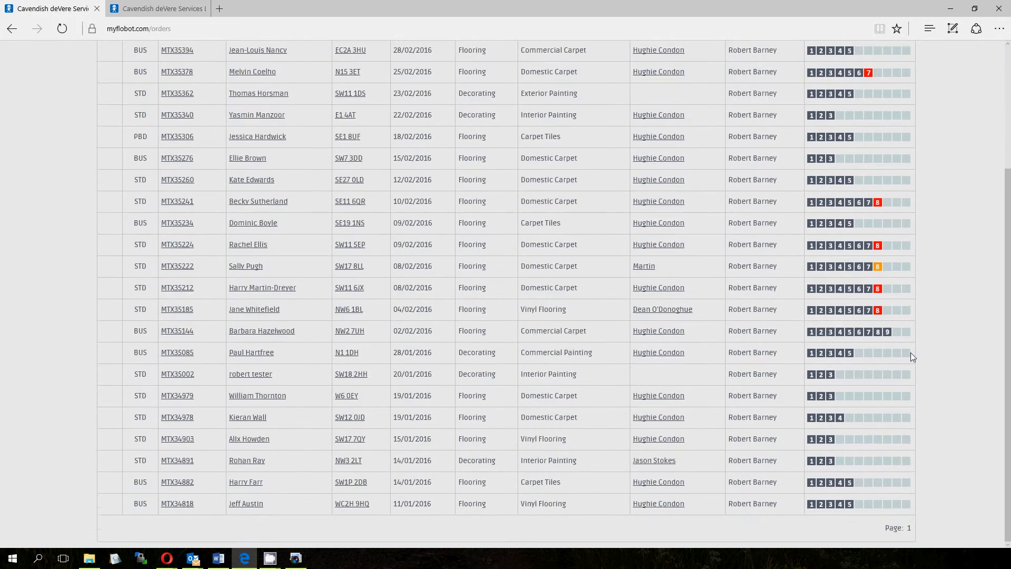
pyautogui.moveTo(937, 306)
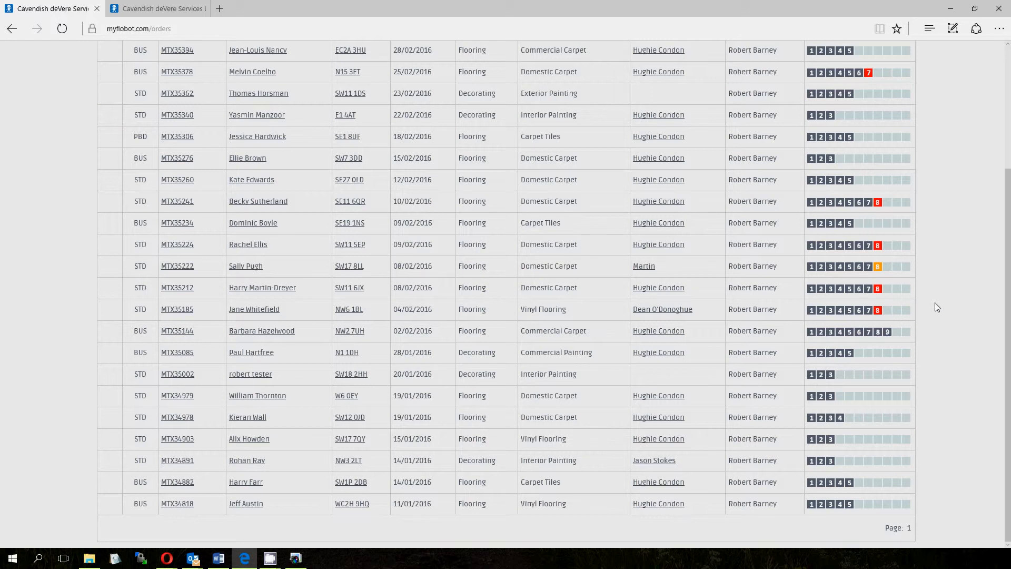
pyautogui.moveTo(849, 134)
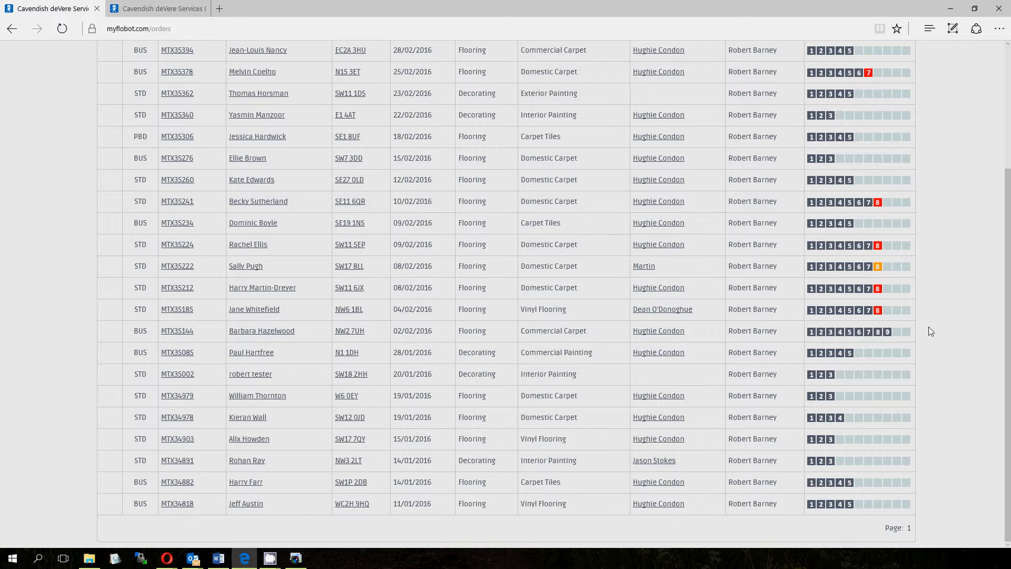
pyautogui.moveTo(835, 251)
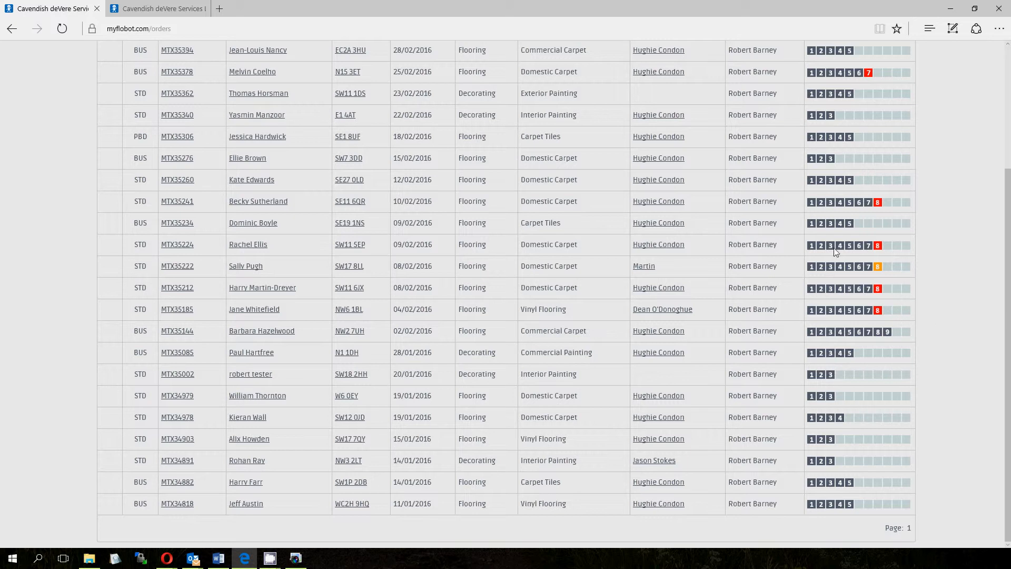
pyautogui.moveTo(877, 245)
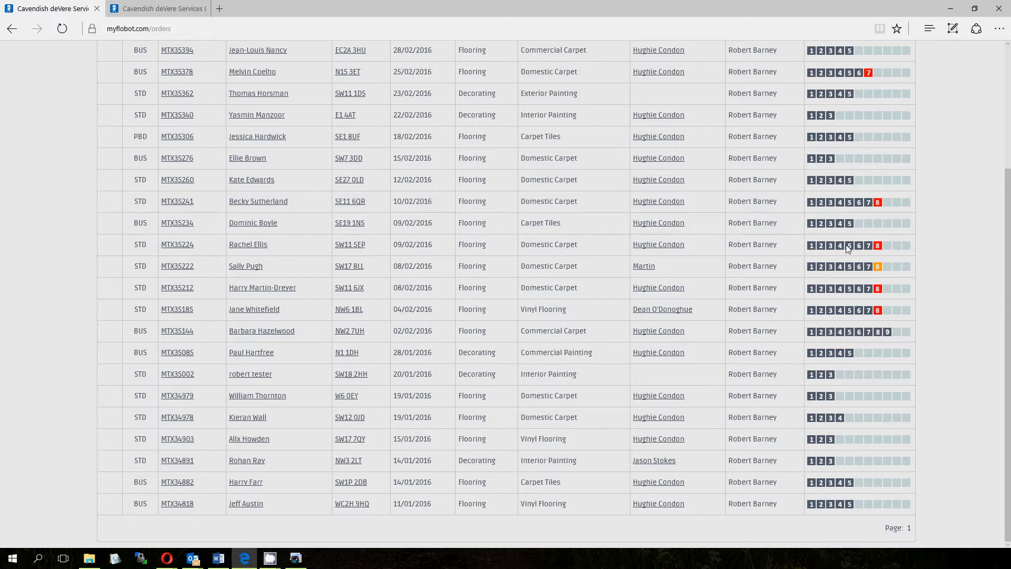
pyautogui.moveTo(946, 249)
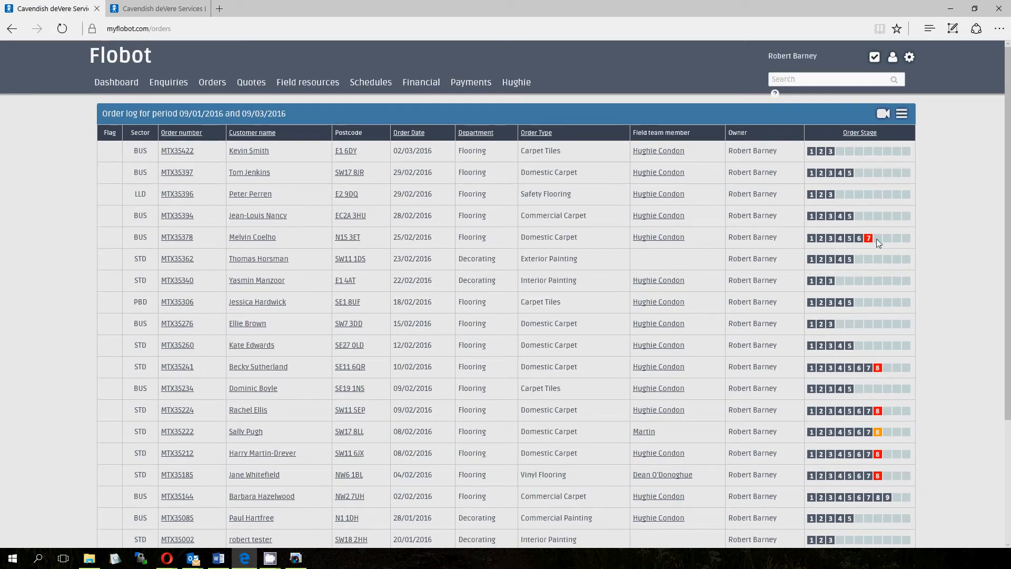
pyautogui.scroll(-3)
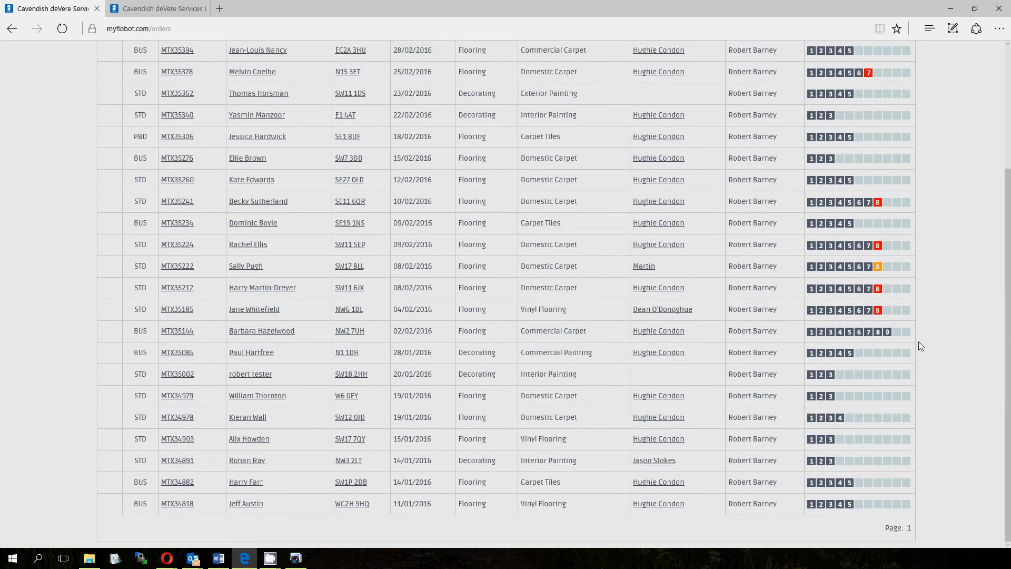
pyautogui.moveTo(931, 280)
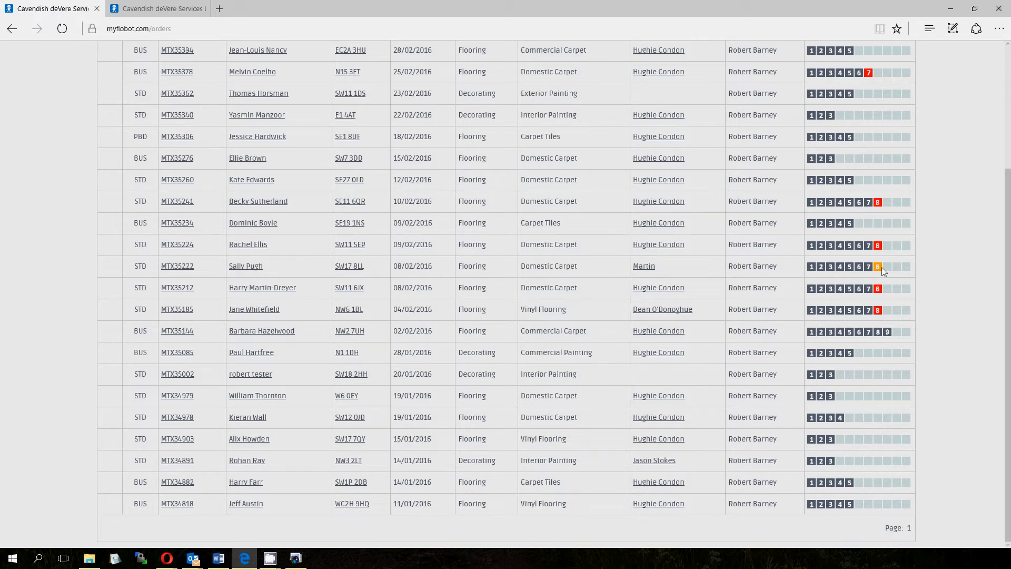
pyautogui.moveTo(879, 267)
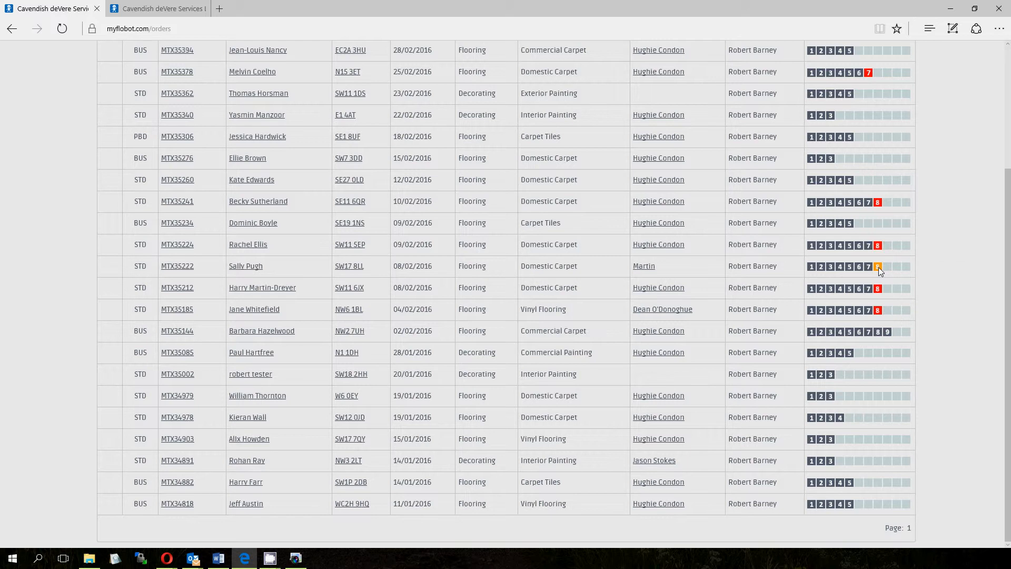
pyautogui.moveTo(877, 245)
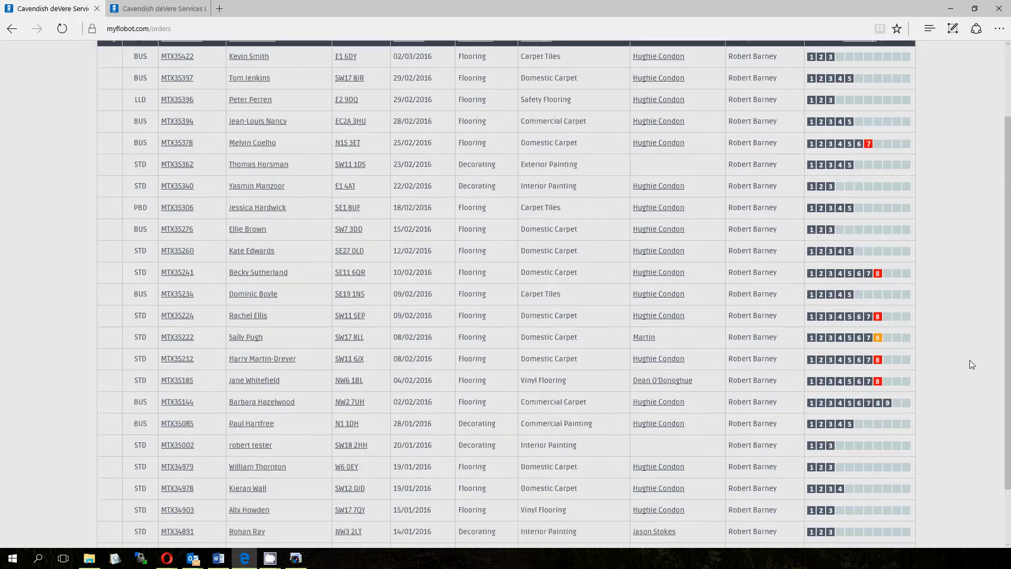
pyautogui.scroll(3)
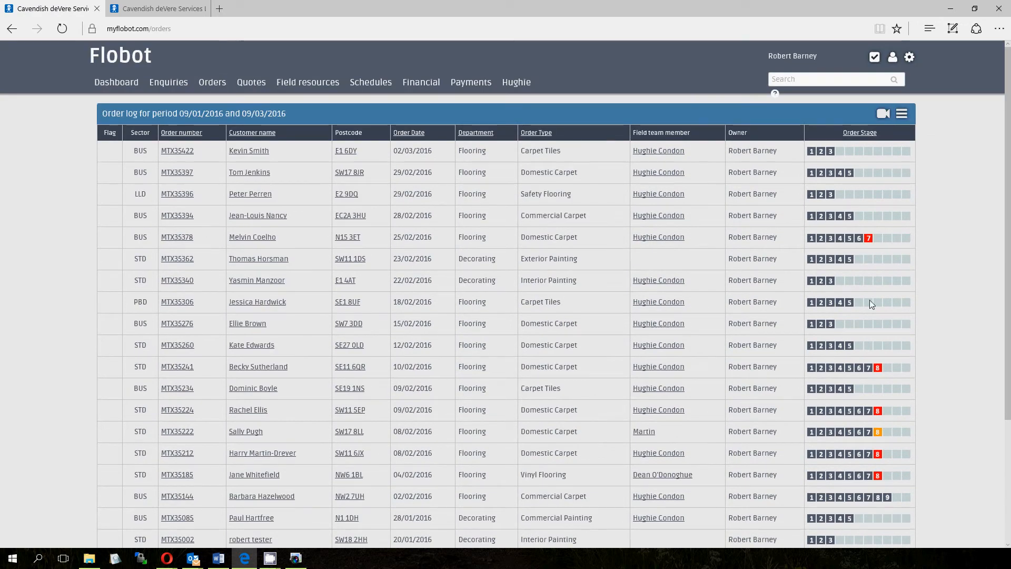
pyautogui.scroll(-3)
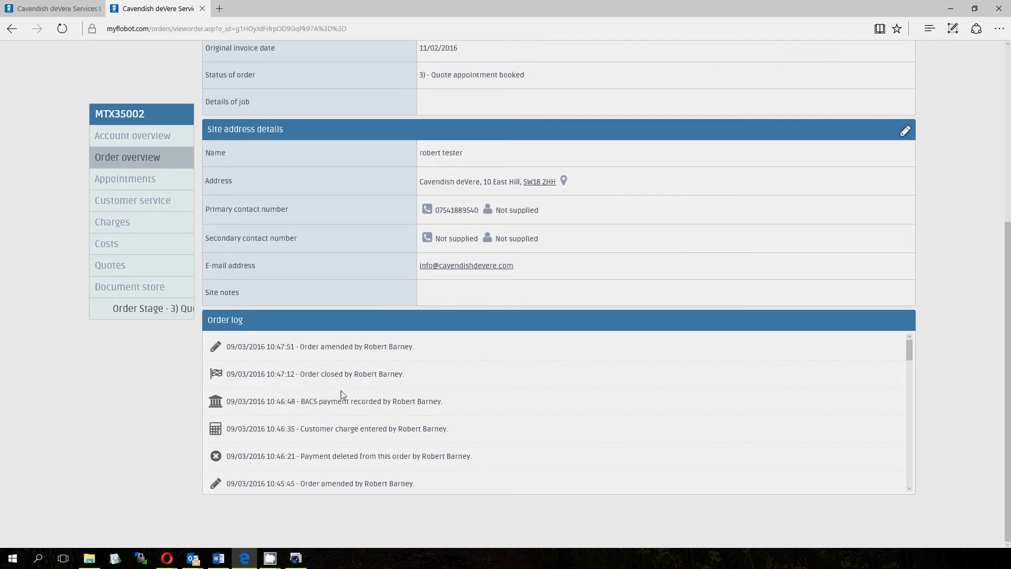
pyautogui.scroll(3)
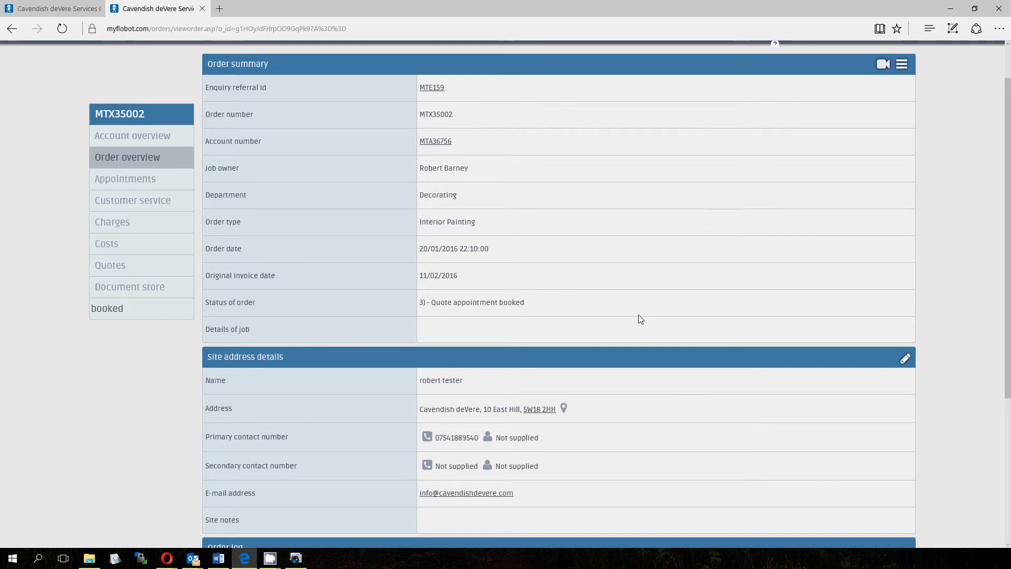
pyautogui.scroll(-3)
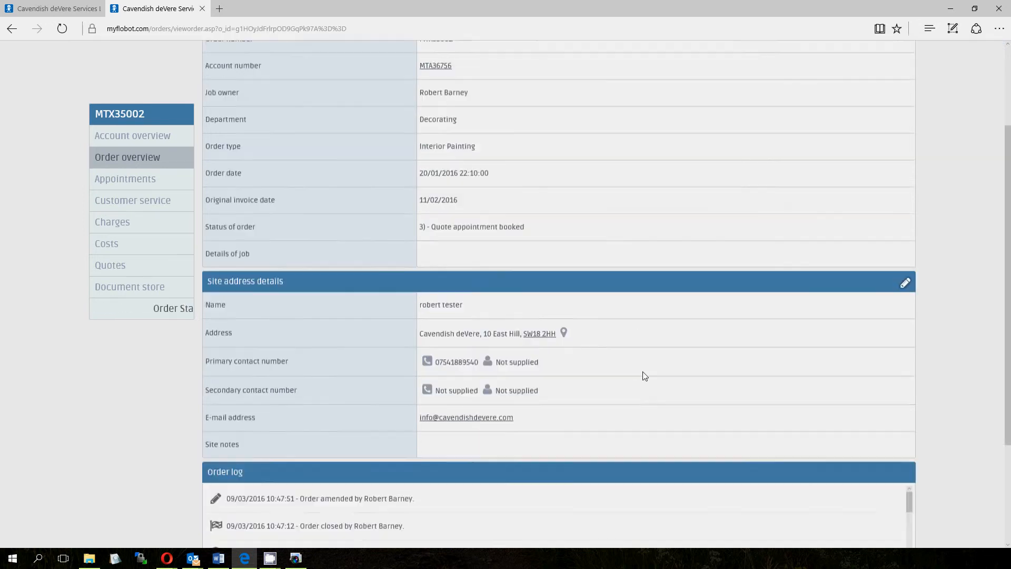
pyautogui.click(11, 29)
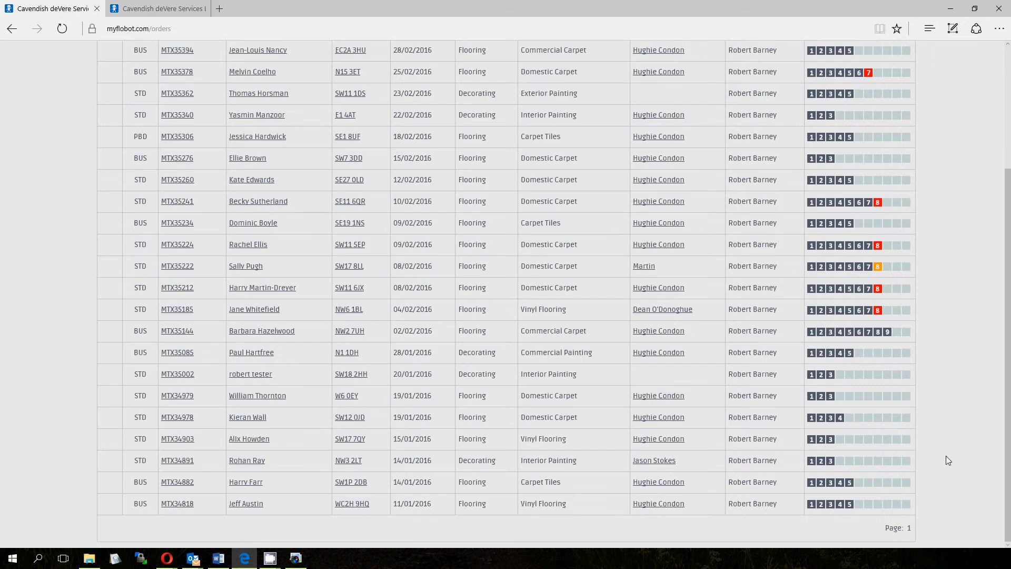
pyautogui.moveTo(817, 380)
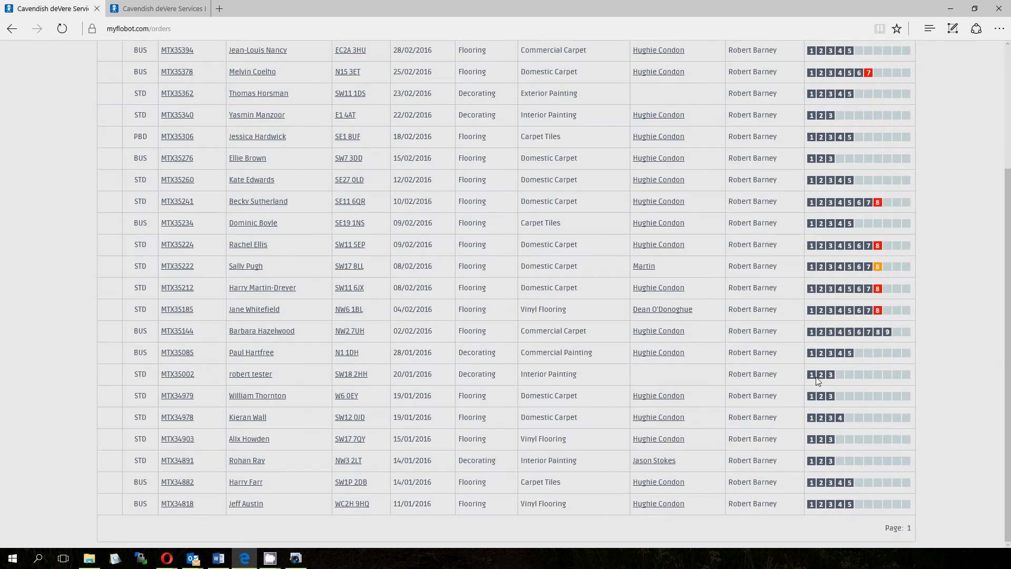
pyautogui.click(177, 374)
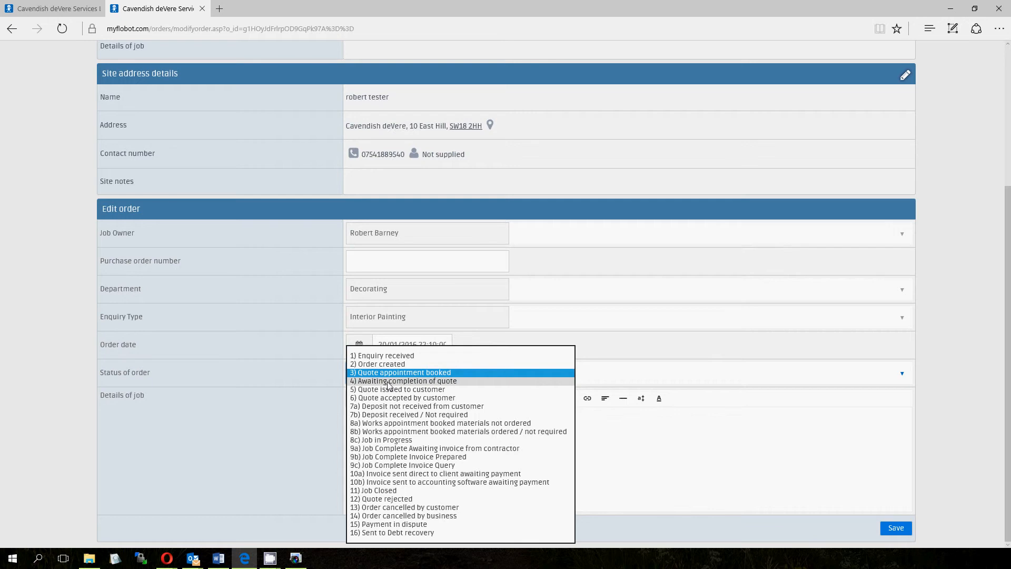
pyautogui.moveTo(397, 389)
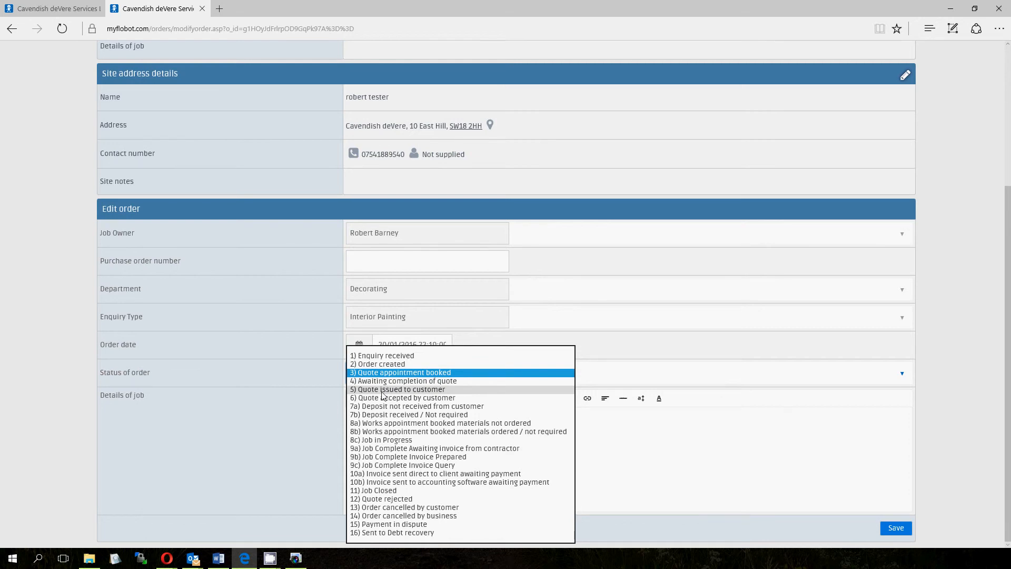
pyautogui.moveTo(400, 397)
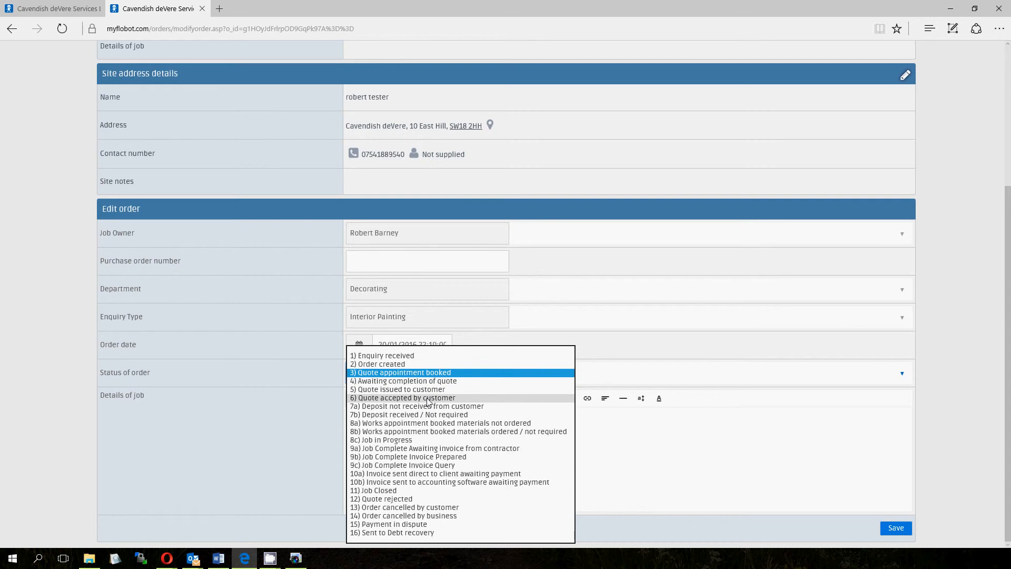
# Set the order status to '6) Quote accepted by customer' and save.
pyautogui.click(404, 397)
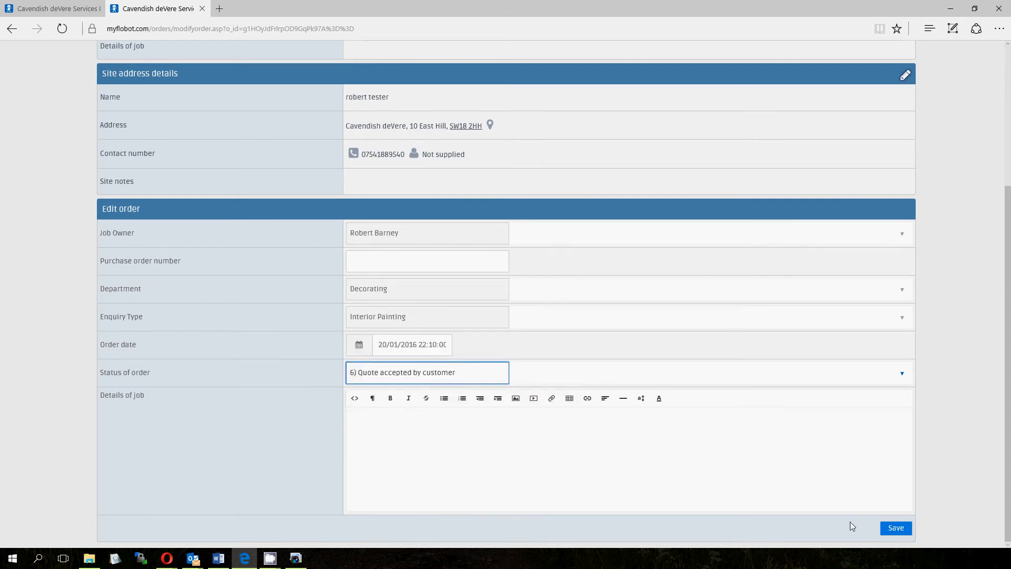
pyautogui.click(895, 527)
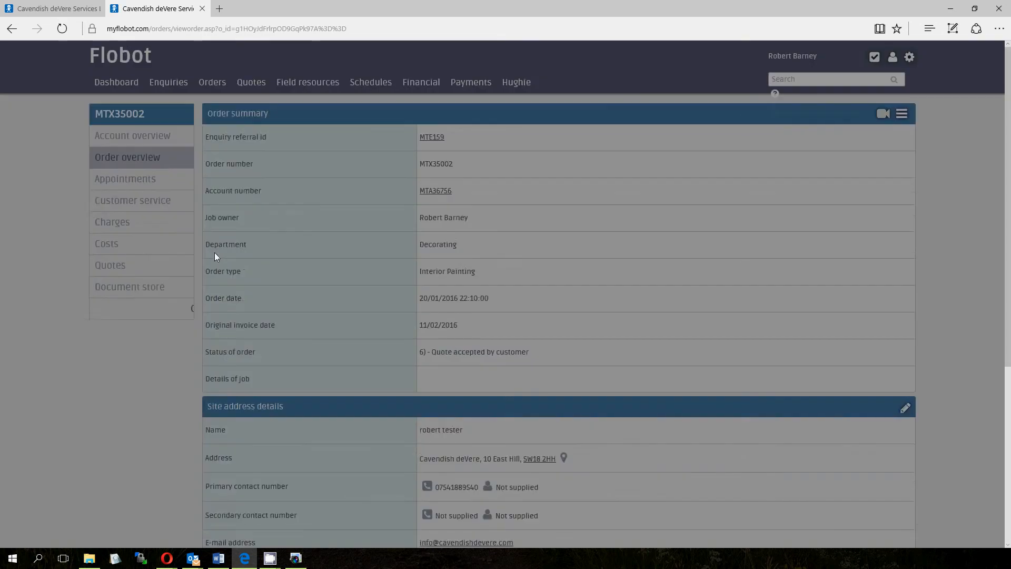
pyautogui.scroll(-3)
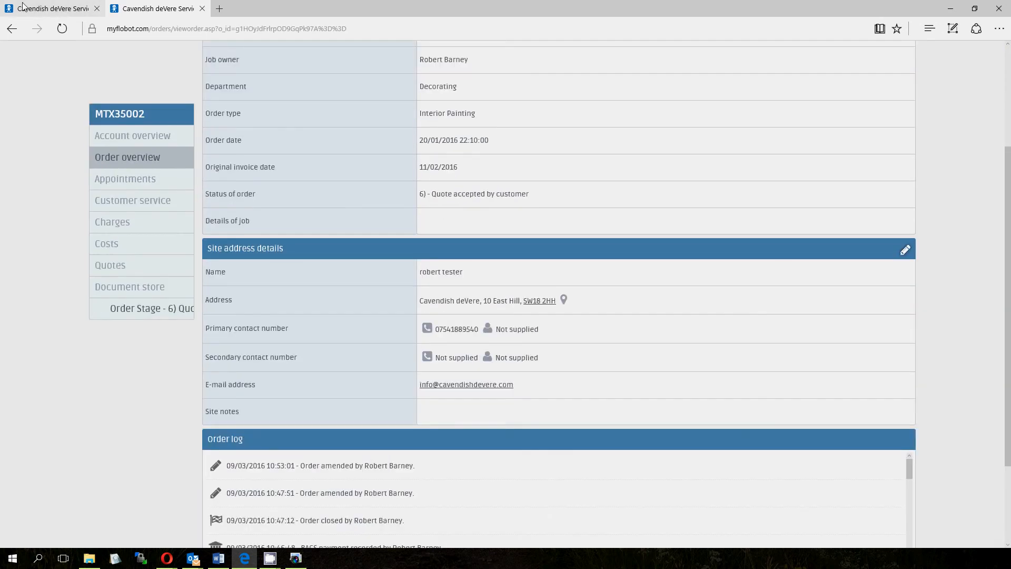
pyautogui.click(10, 27)
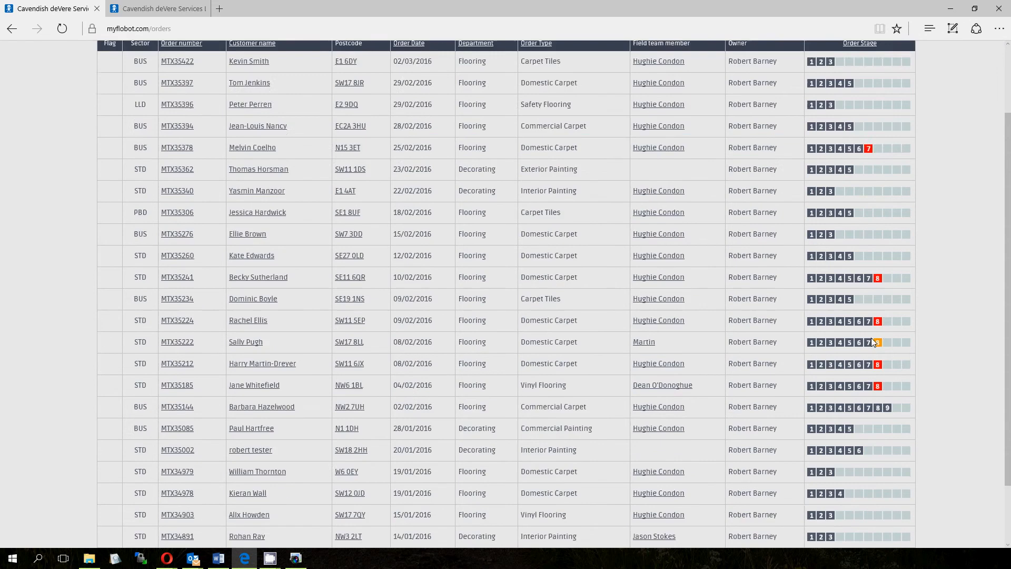
pyautogui.scroll(-3)
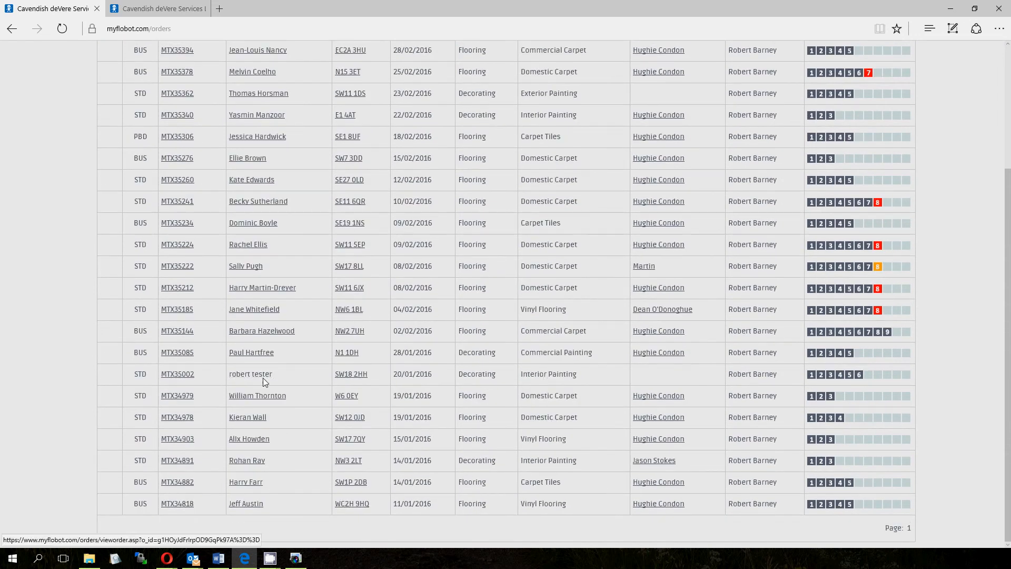
pyautogui.moveTo(861, 374)
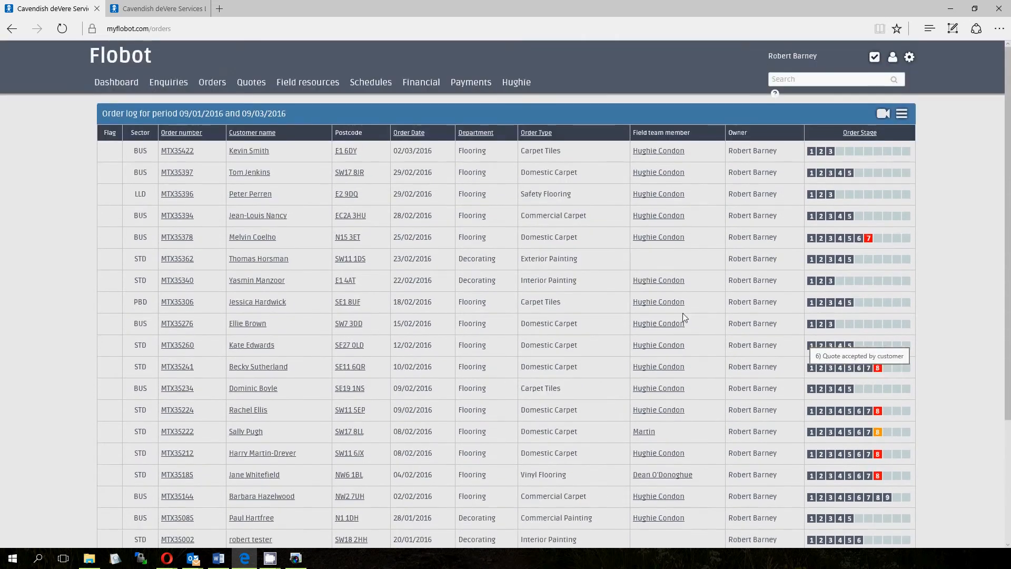
pyautogui.click(177, 539)
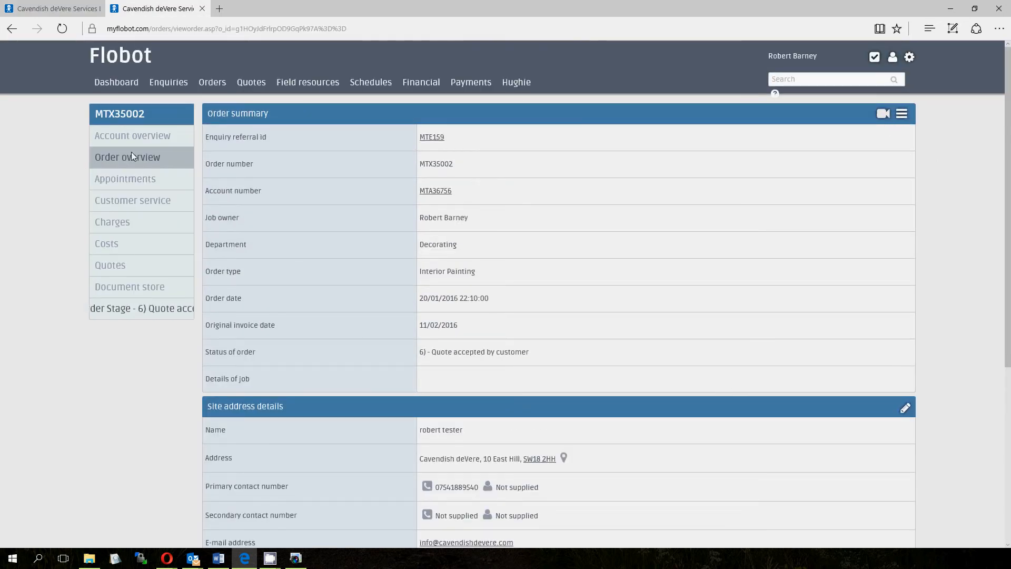
# Set MTX35002's status to '7a) Deposit not received from customer' via Edit order and save.
pyautogui.click(901, 114)
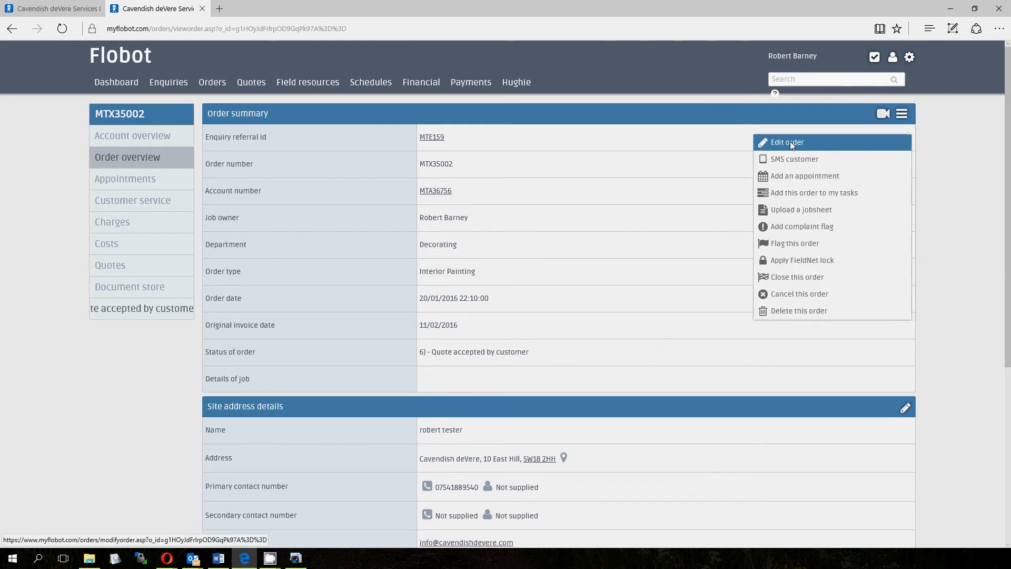
pyautogui.click(786, 142)
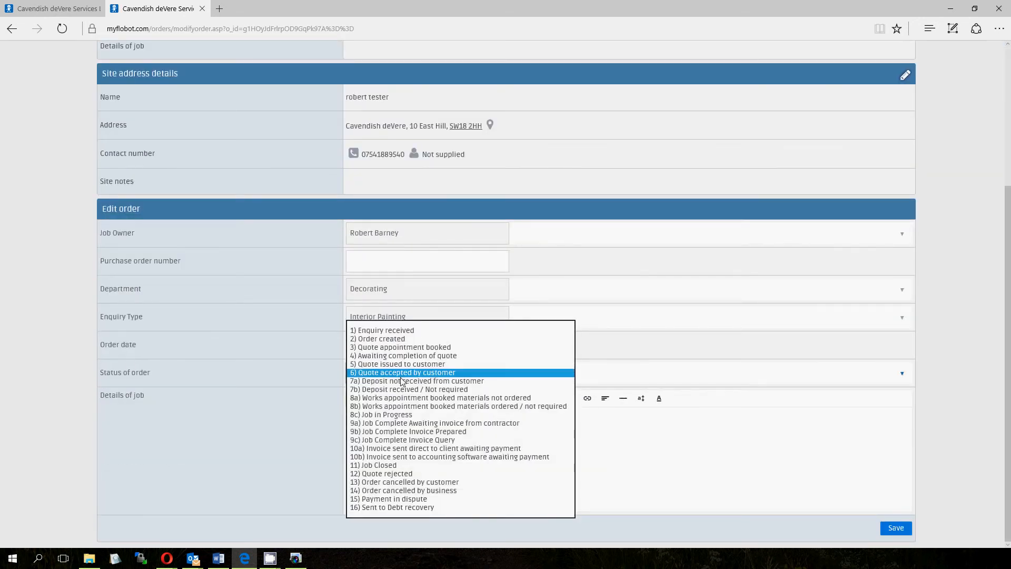
pyautogui.moveTo(401, 385)
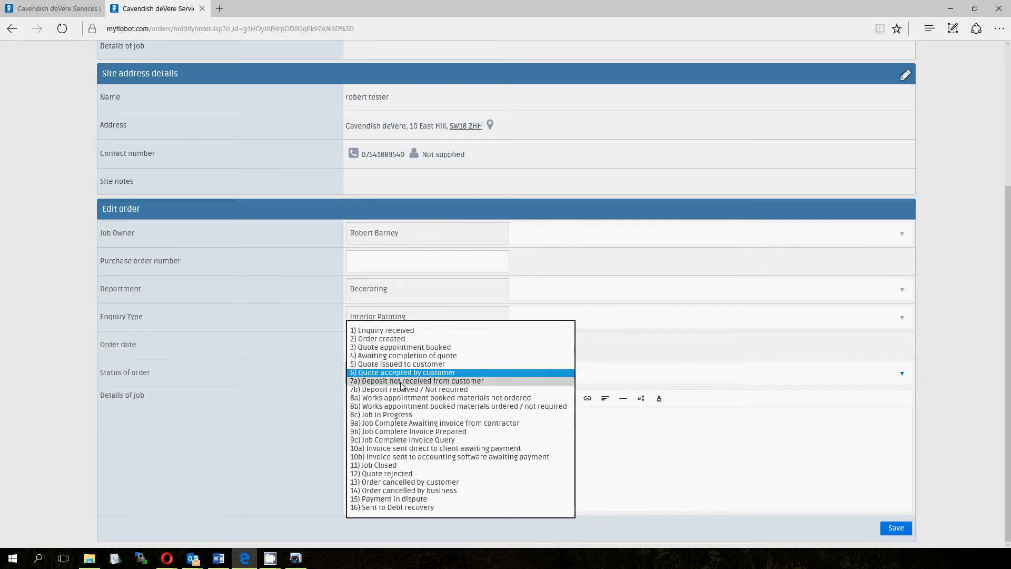
pyautogui.click(417, 380)
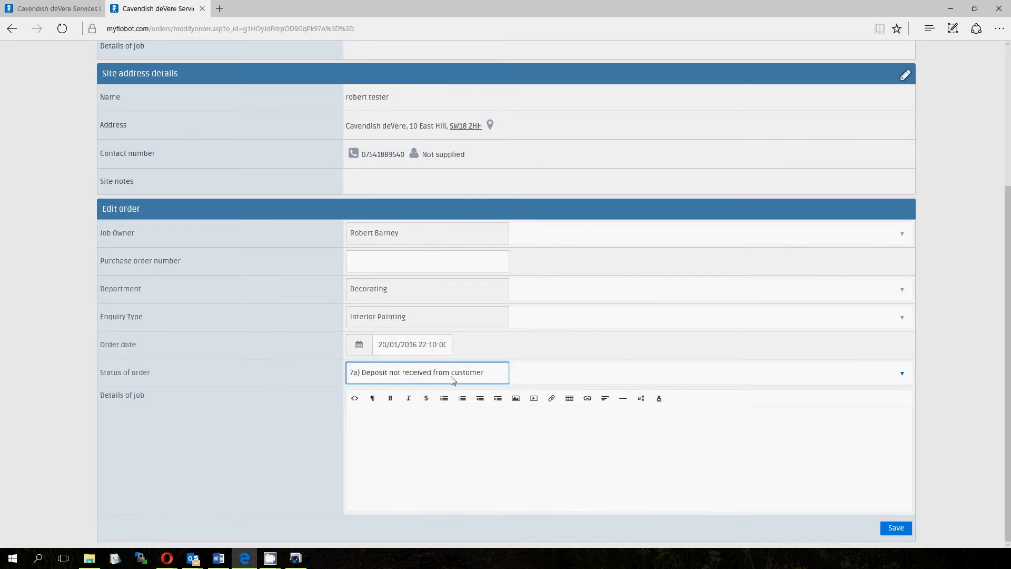
pyautogui.click(895, 528)
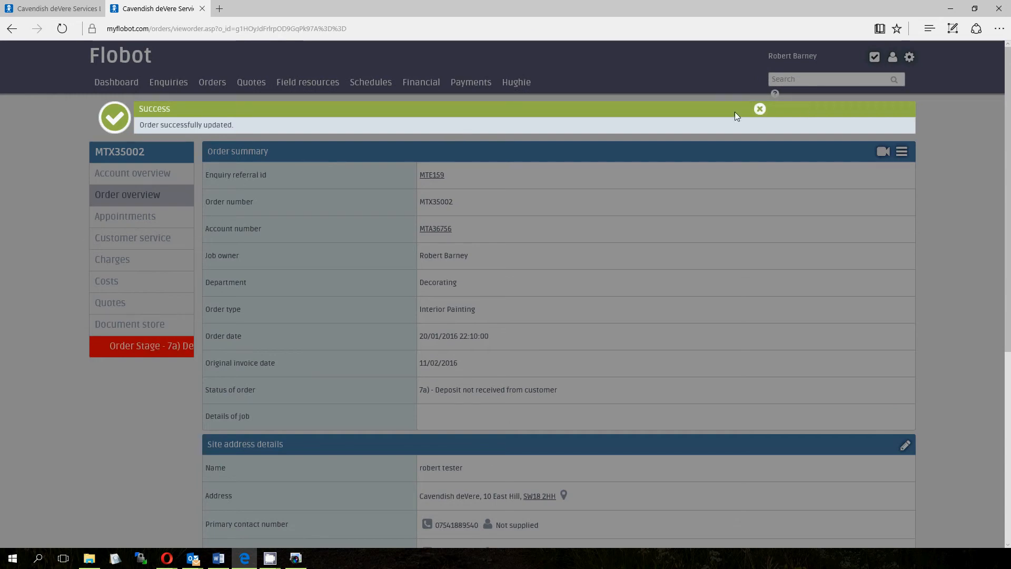
# Set MTX35002's status to '7b) Deposit received / Not required' via Edit order and save.
pyautogui.scroll(-3)
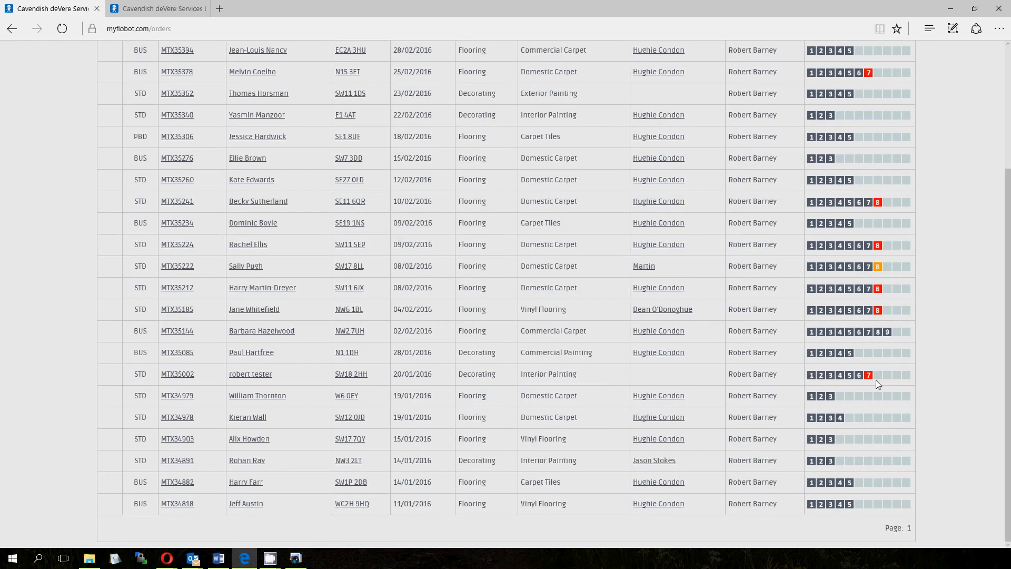
pyautogui.moveTo(869, 375)
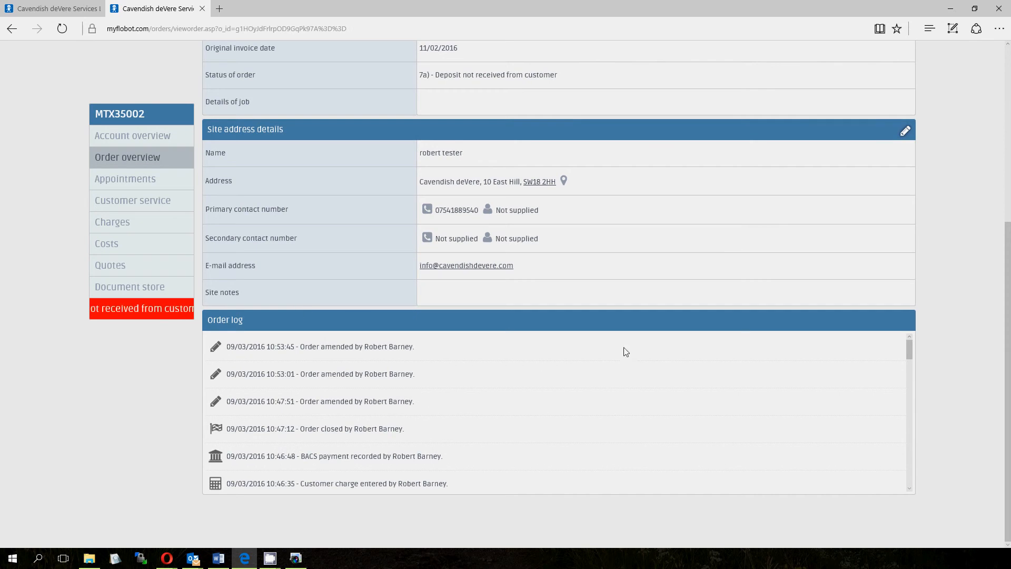
pyautogui.click(902, 113)
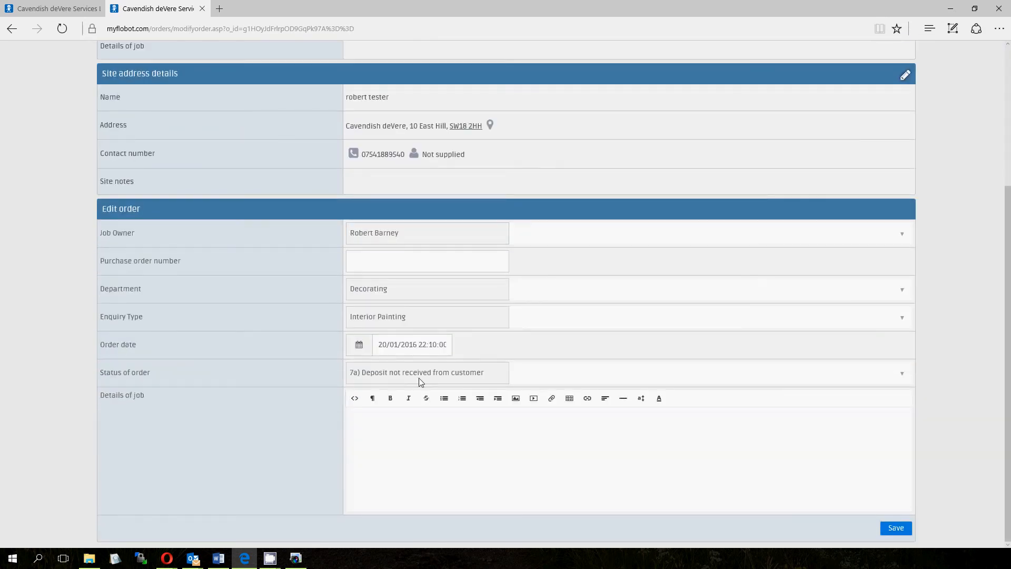
pyautogui.click(426, 372)
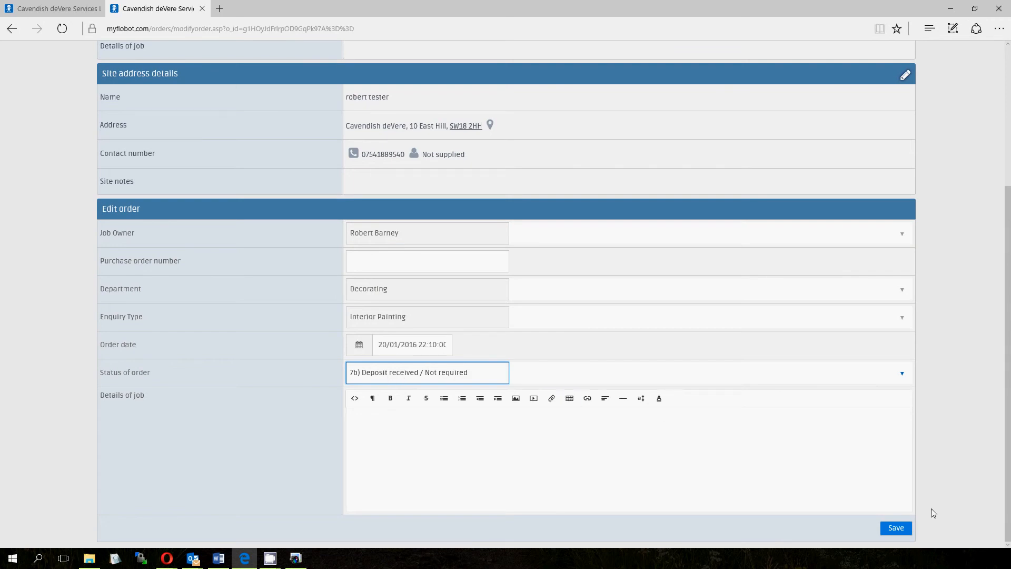
pyautogui.click(895, 528)
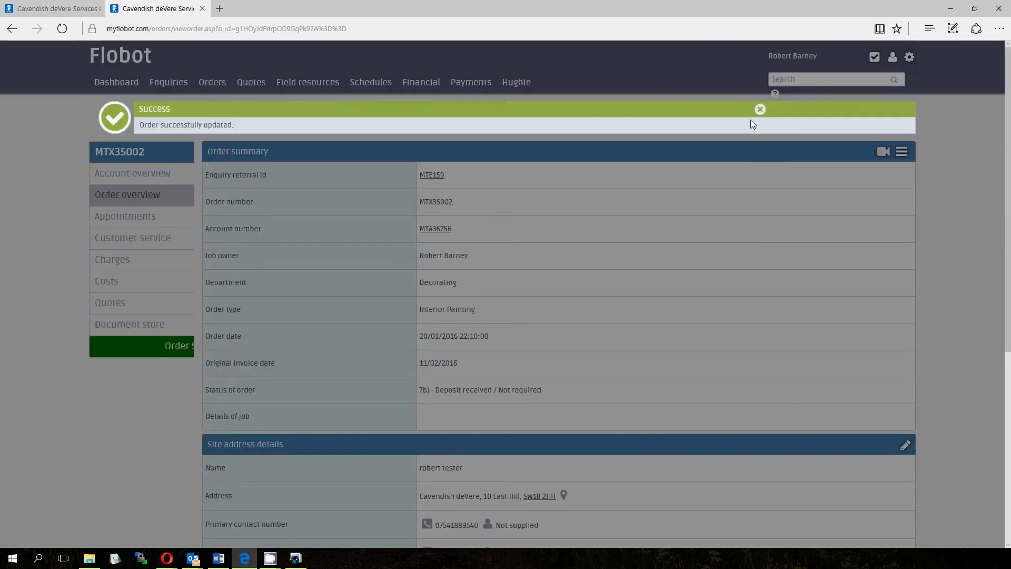
# Set the order status to '8a) materials not ordered' via Edit order and save.
pyautogui.scroll(-3)
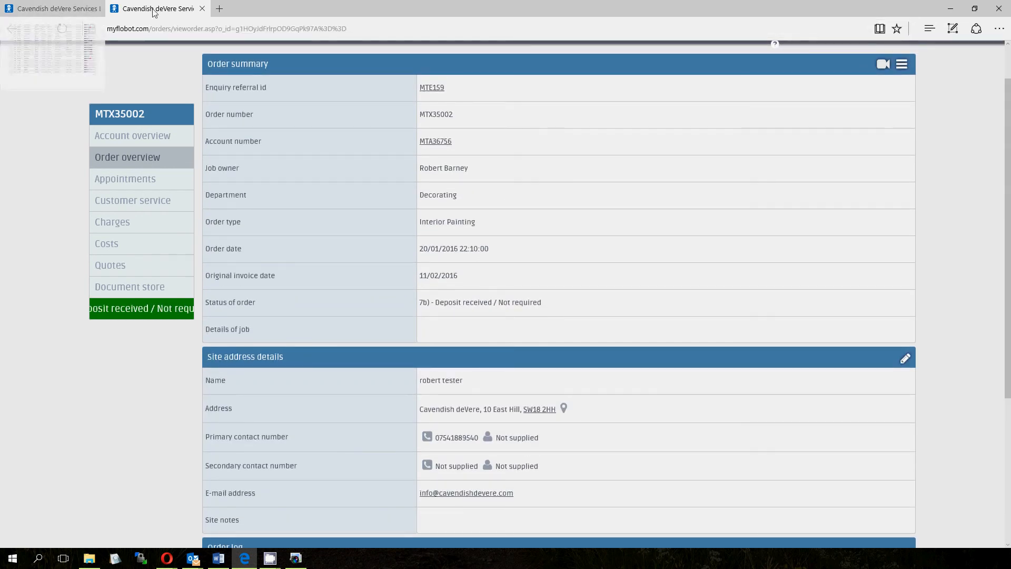
pyautogui.click(902, 114)
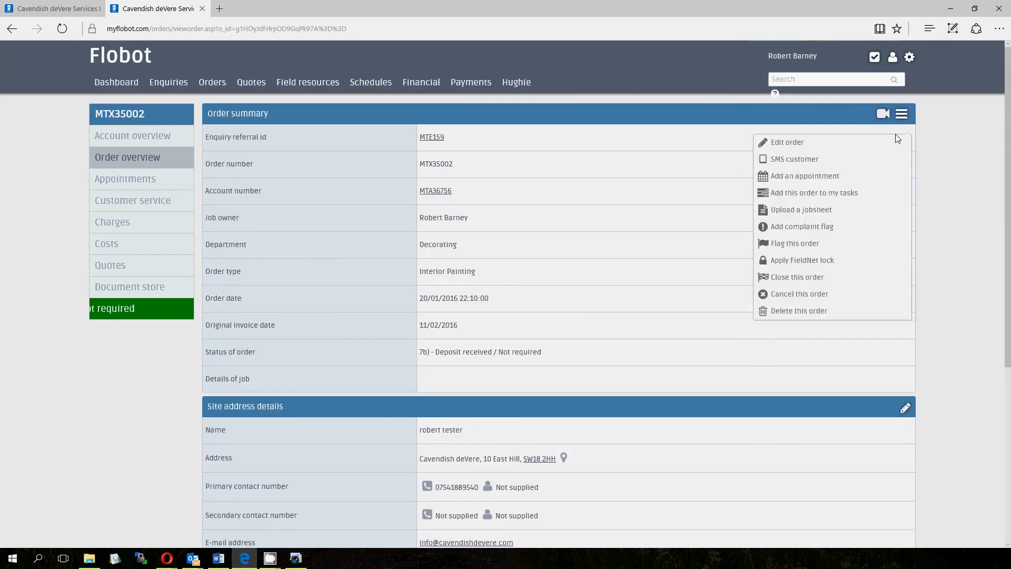
pyautogui.click(785, 142)
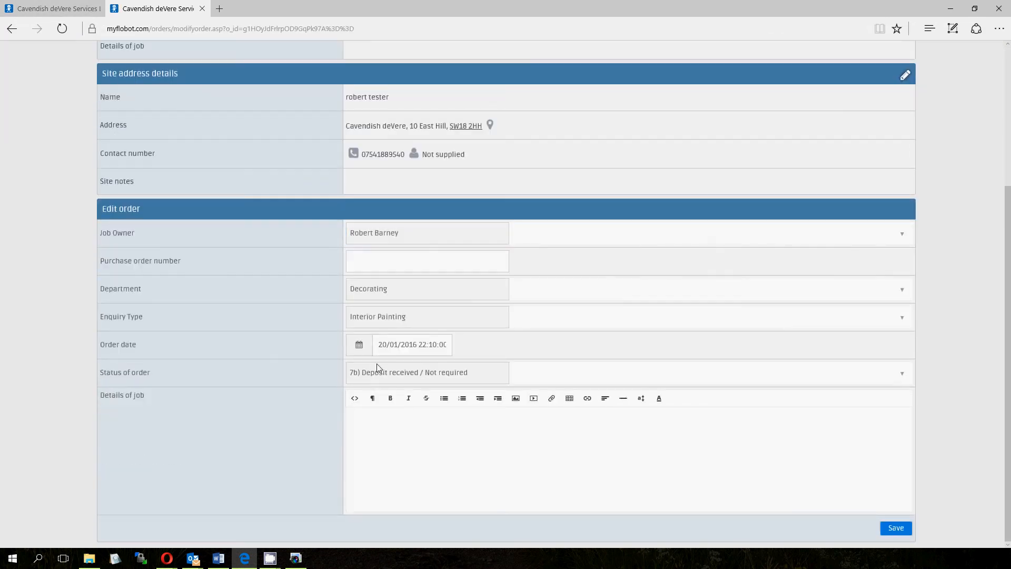
pyautogui.click(427, 372)
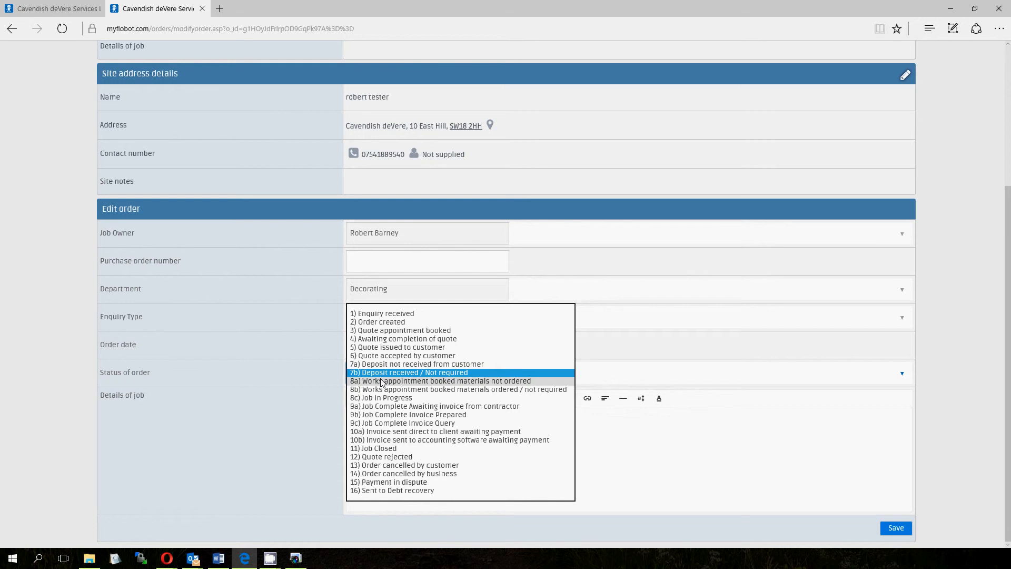
pyautogui.click(440, 380)
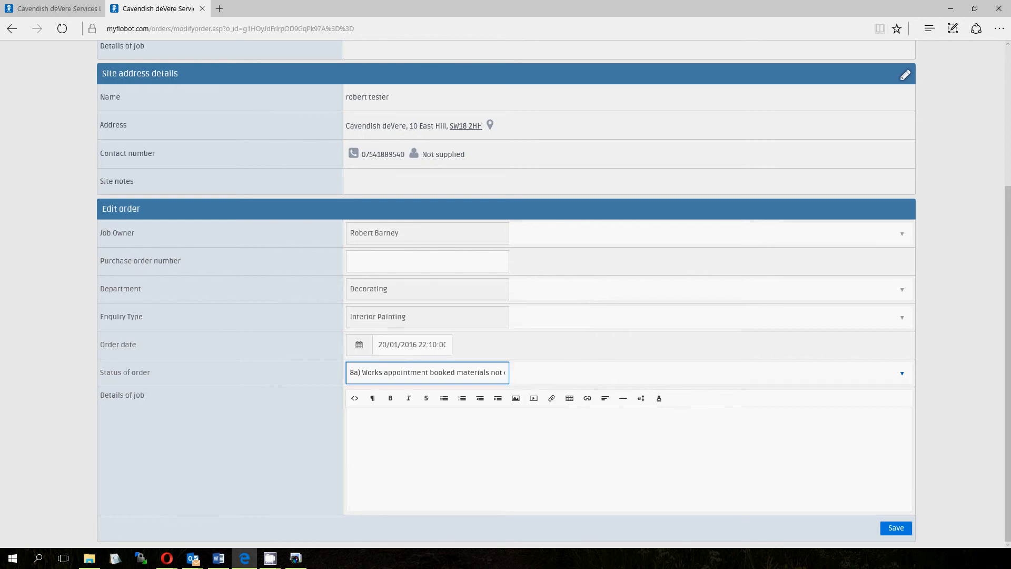
pyautogui.click(895, 528)
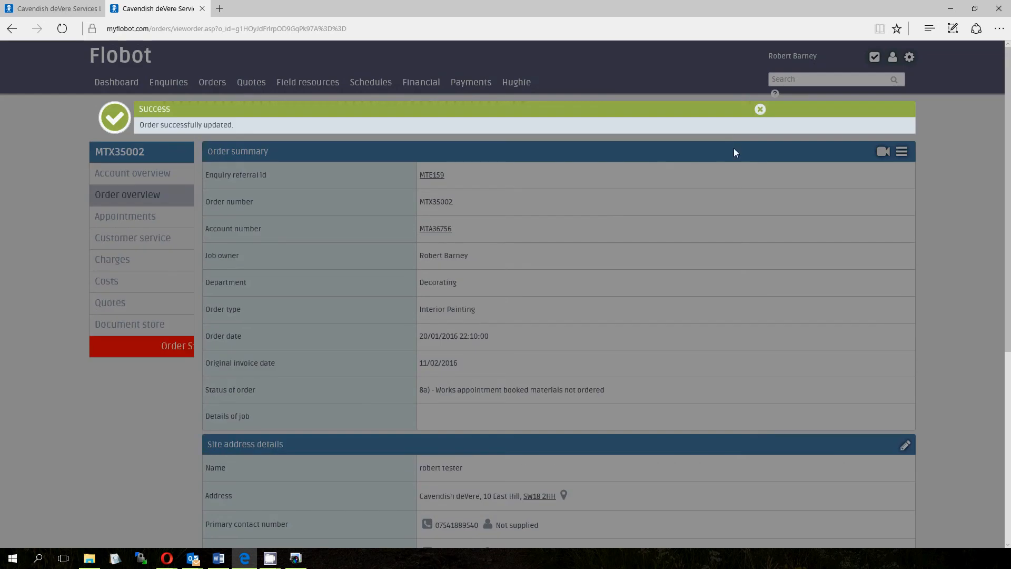
# Advance the status to '8b) Works appointment booked materials ordered / not required' and save.
pyautogui.scroll(-3)
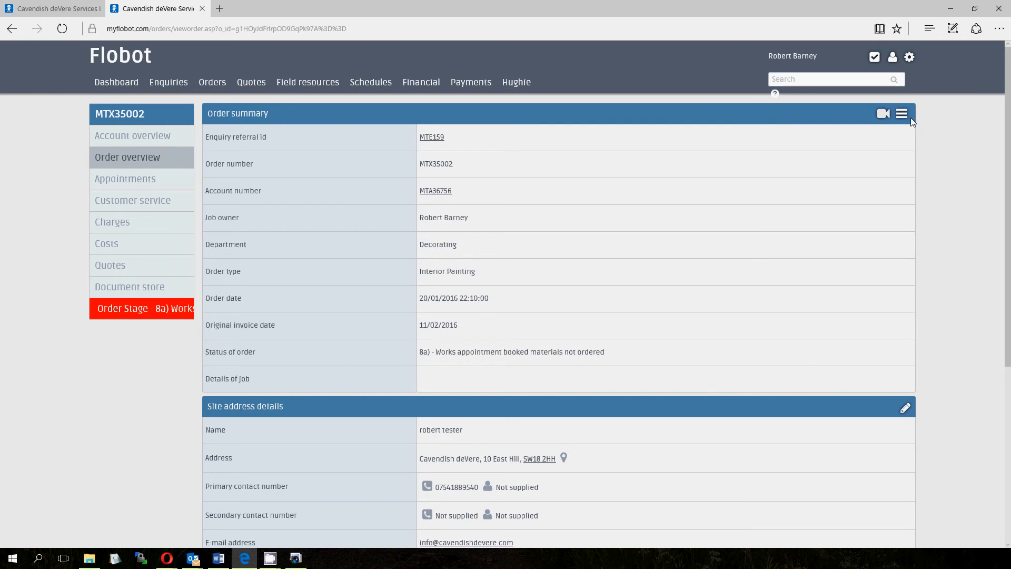
pyautogui.click(901, 114)
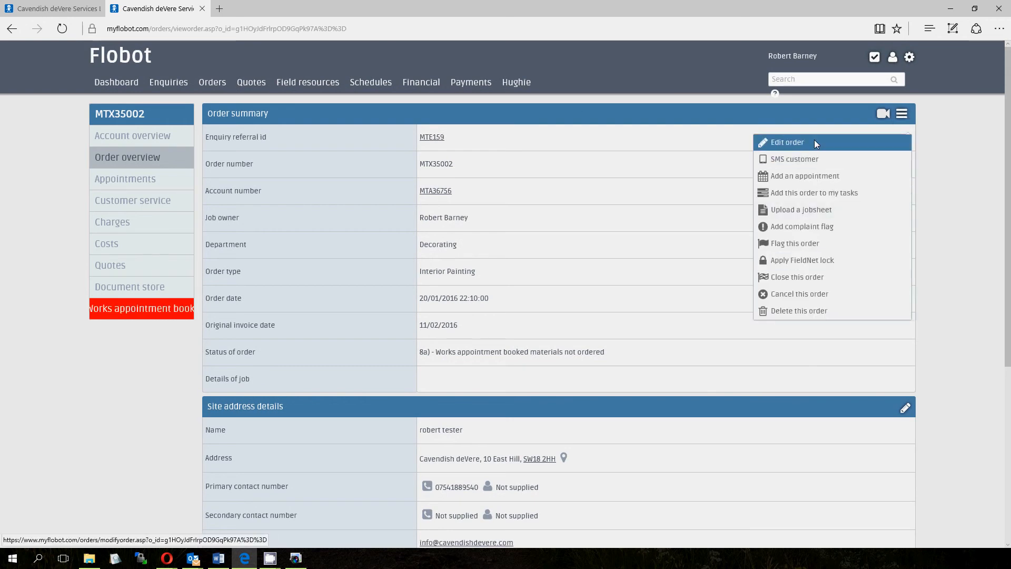
pyautogui.click(788, 142)
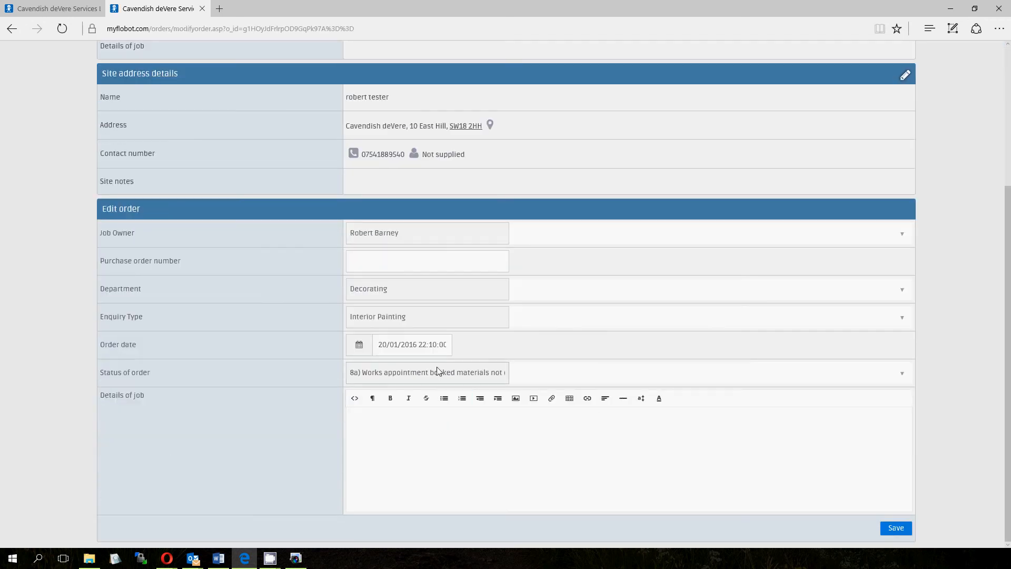
pyautogui.click(427, 372)
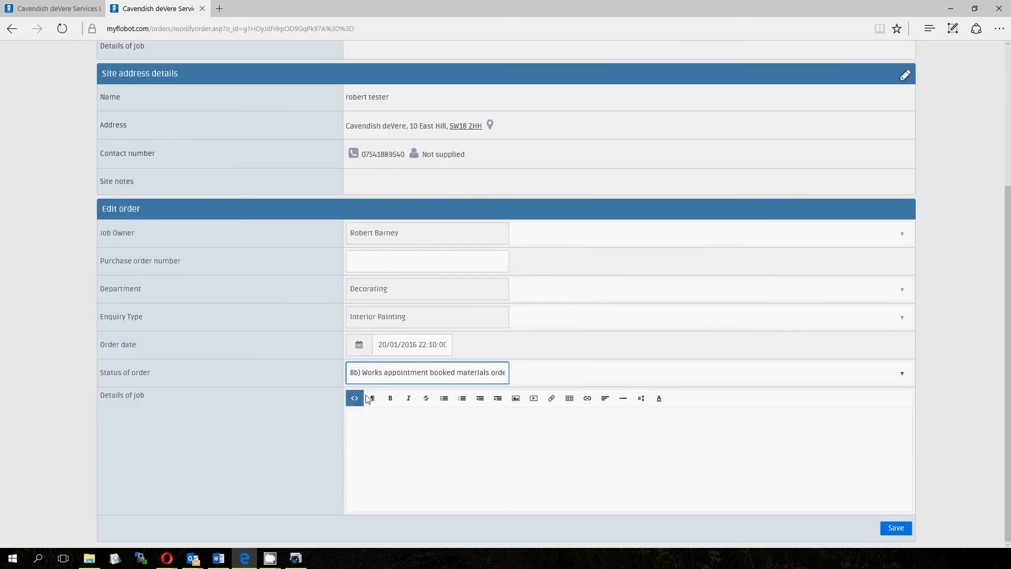
pyautogui.click(428, 371)
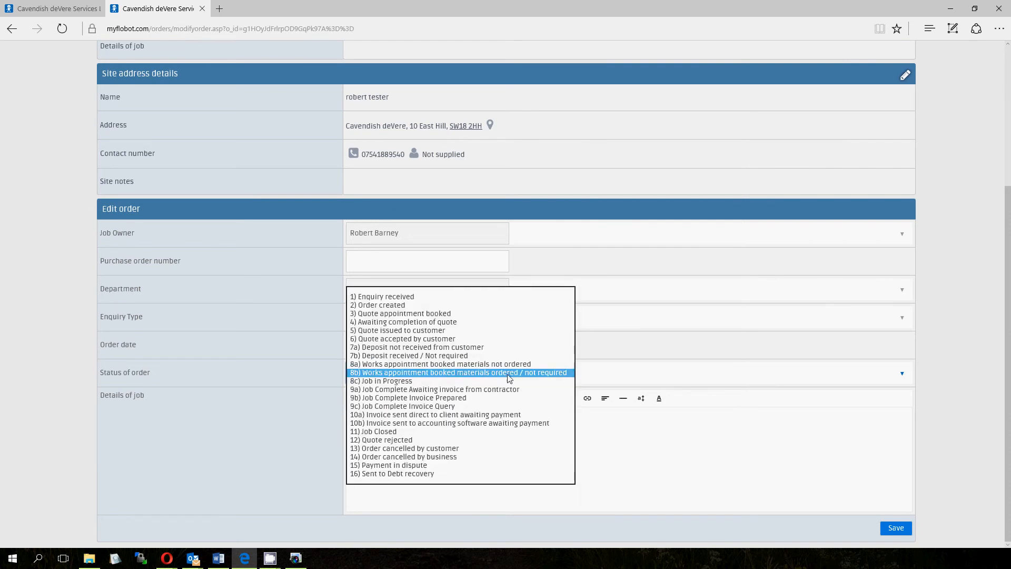
pyautogui.click(458, 372)
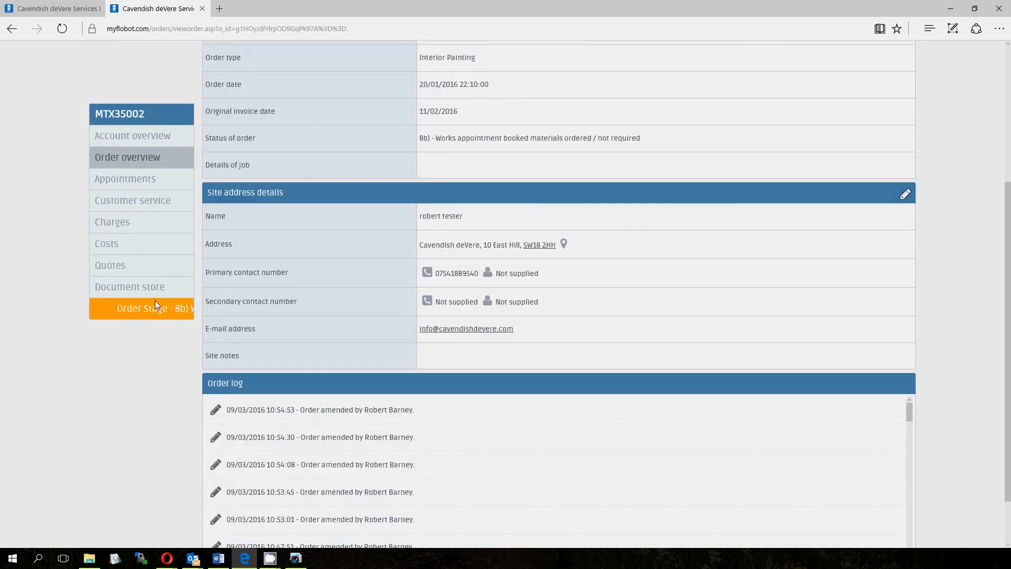
pyautogui.scroll(-3)
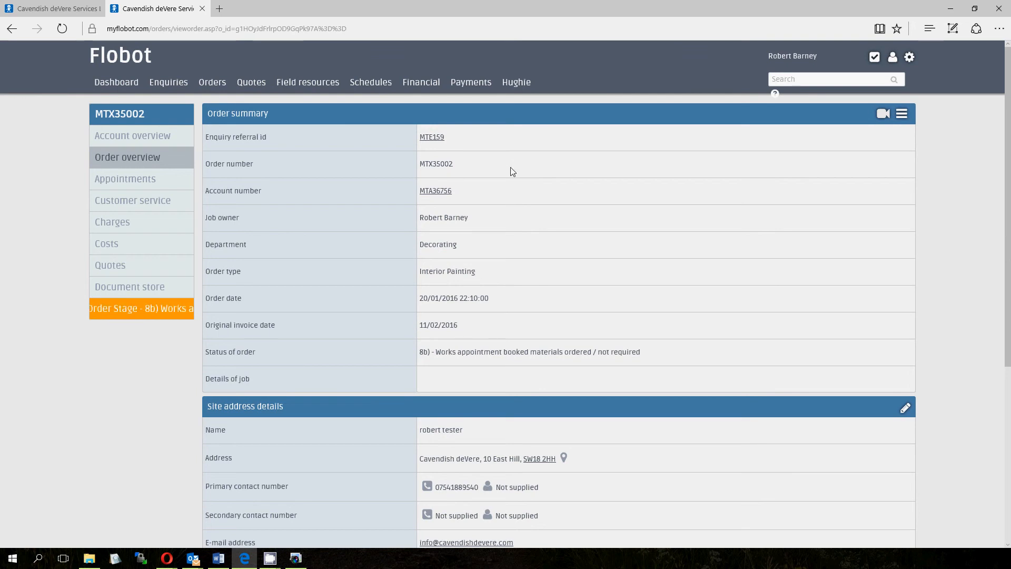
pyautogui.click(52, 9)
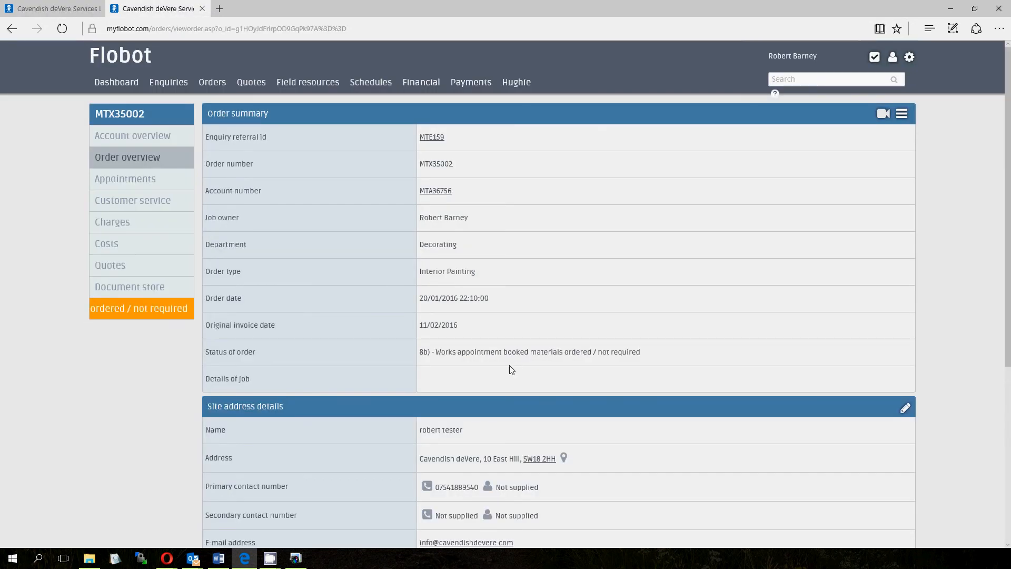
# Set MTX35002's status to '8c) Job in Progress' via Edit order and save.
pyautogui.click(901, 113)
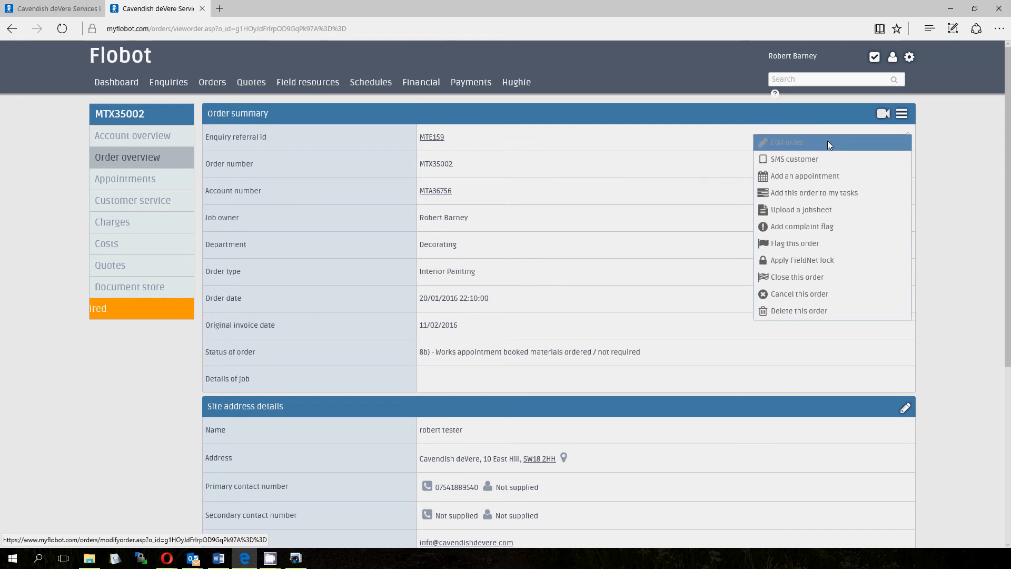
pyautogui.click(785, 143)
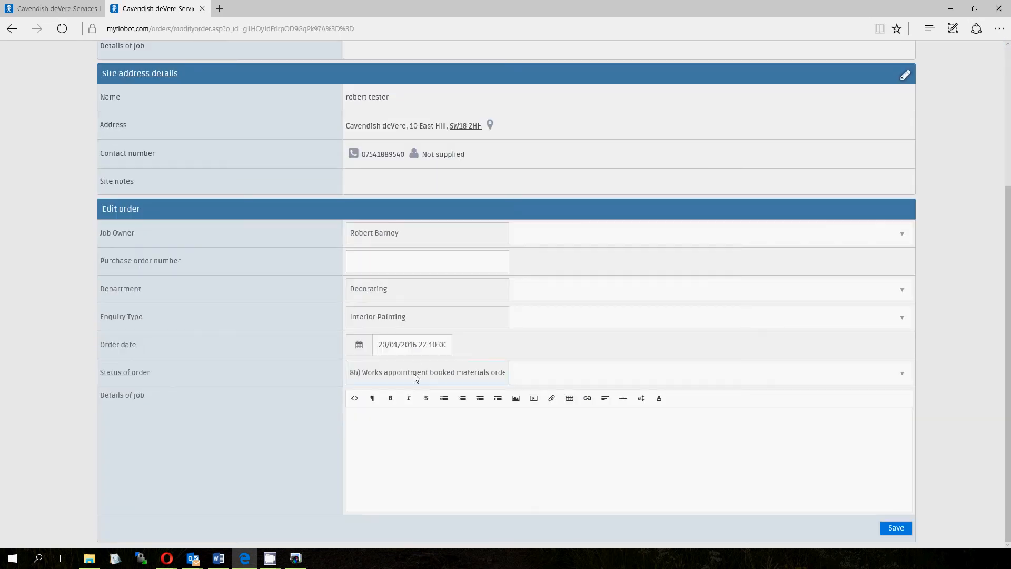
pyautogui.click(426, 371)
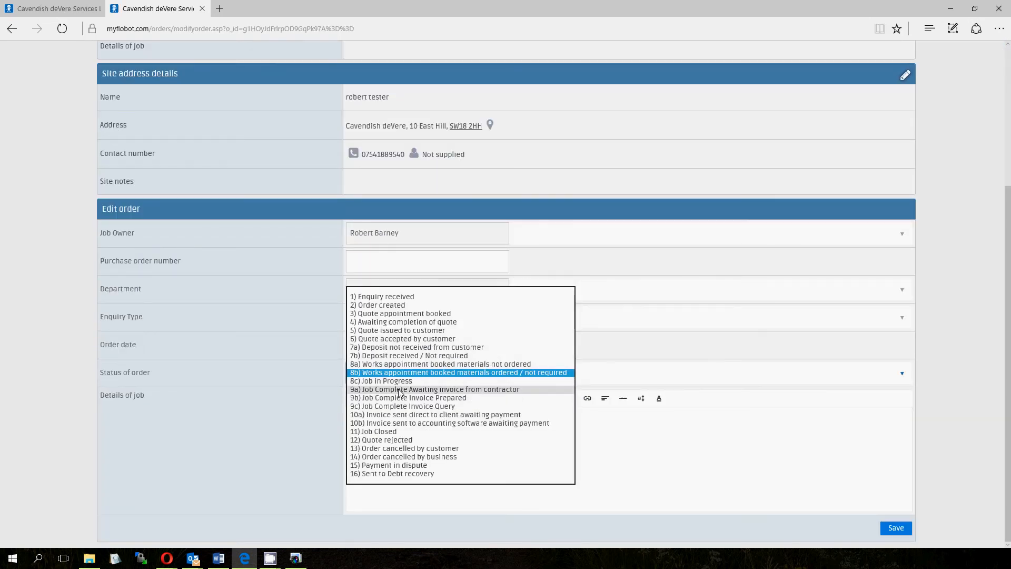
pyautogui.click(380, 380)
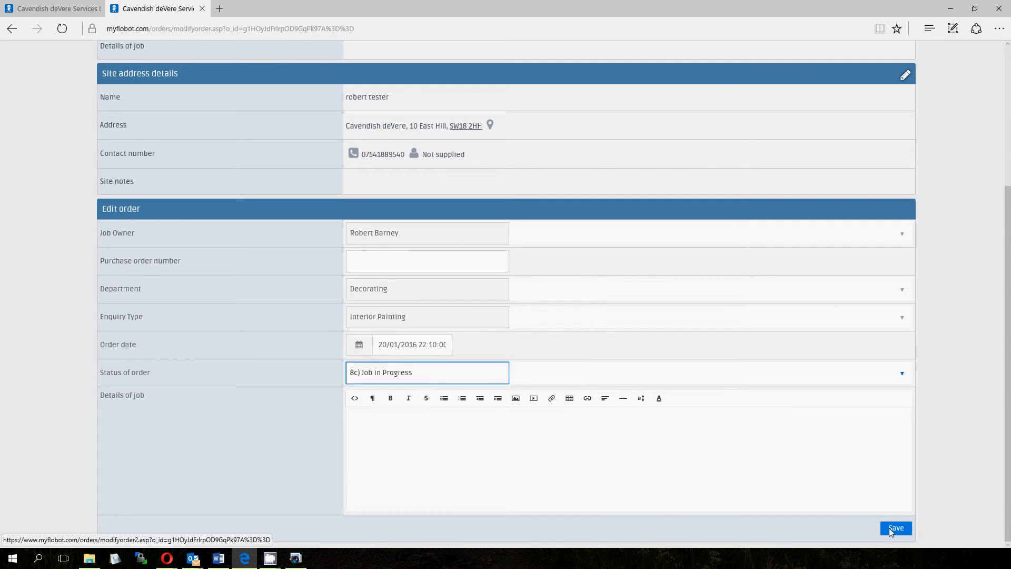
pyautogui.click(895, 527)
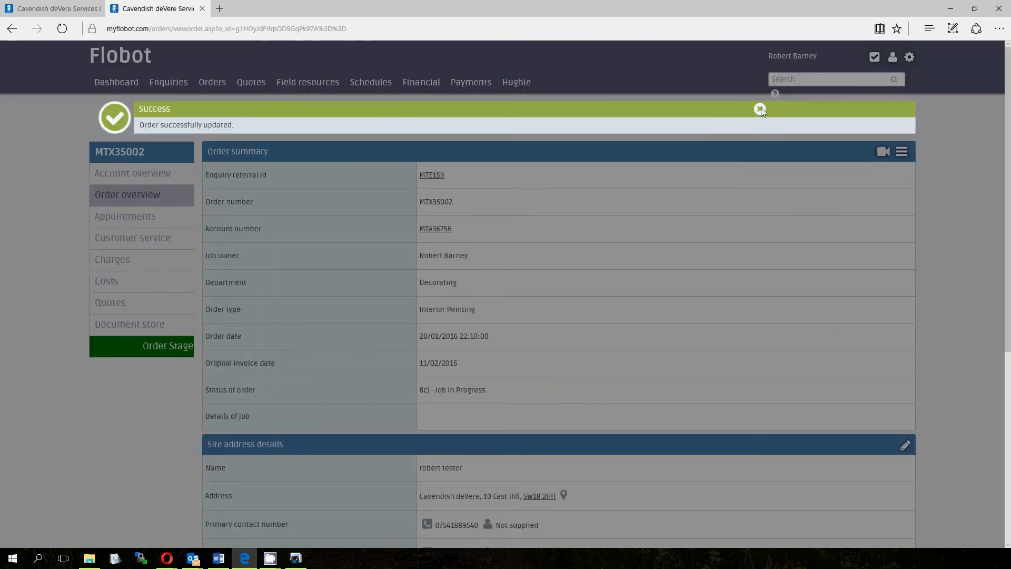
pyautogui.scroll(-3)
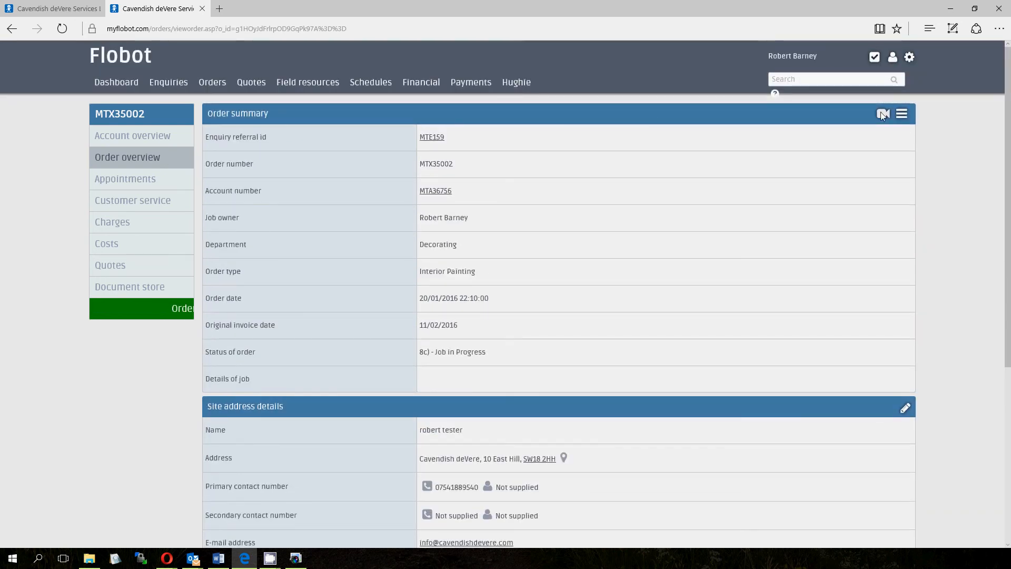
# In Edit order, choose status 9a) Job Complete Awaiting invoice from contractor.
pyautogui.click(902, 114)
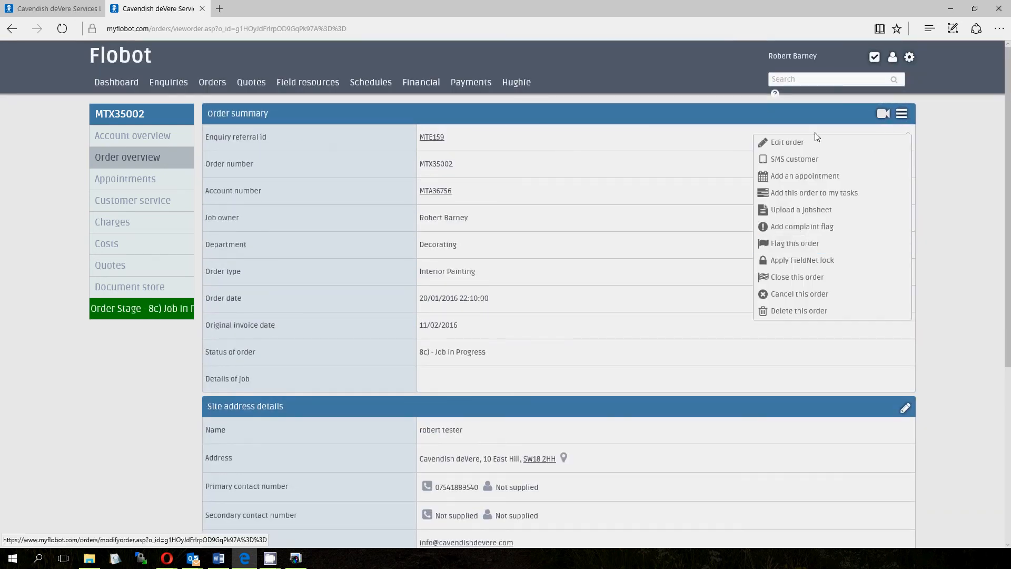
pyautogui.click(786, 142)
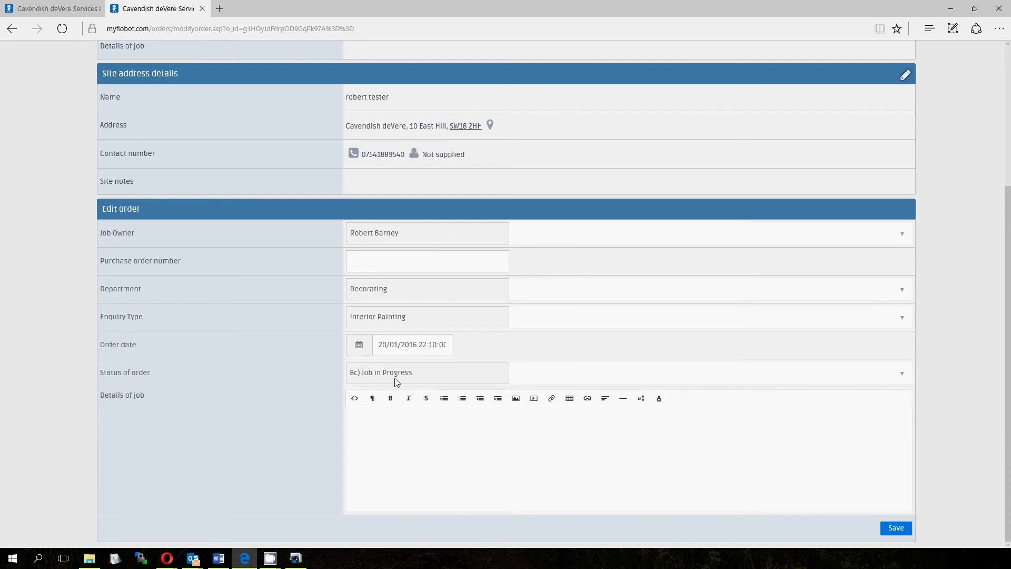
pyautogui.click(427, 372)
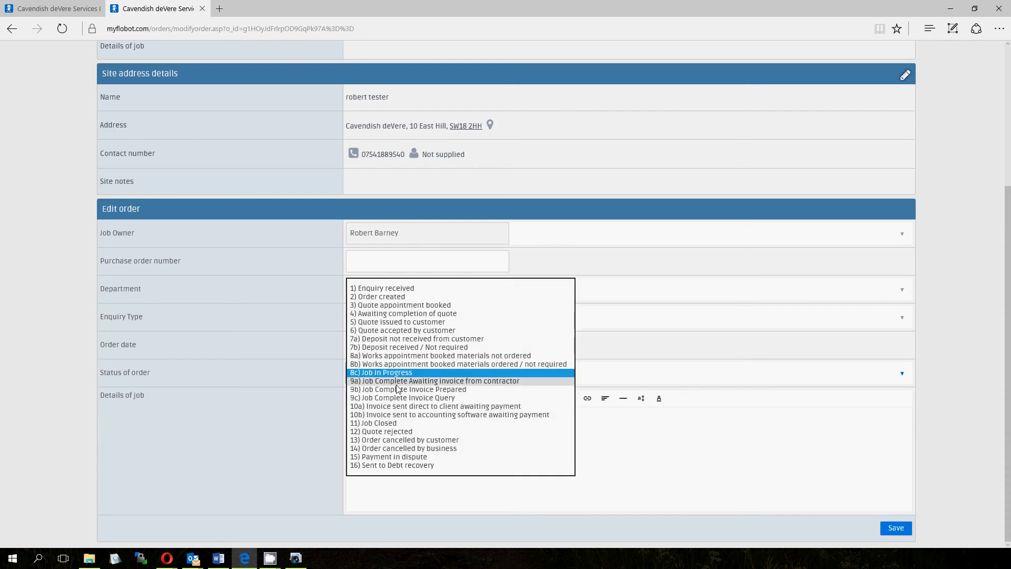
pyautogui.click(434, 380)
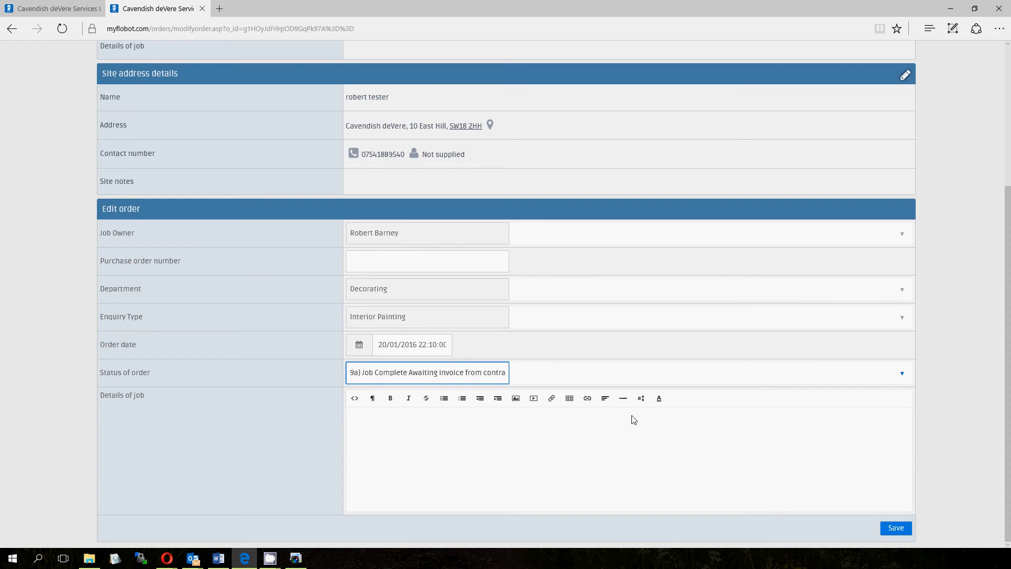
pyautogui.moveTo(535, 418)
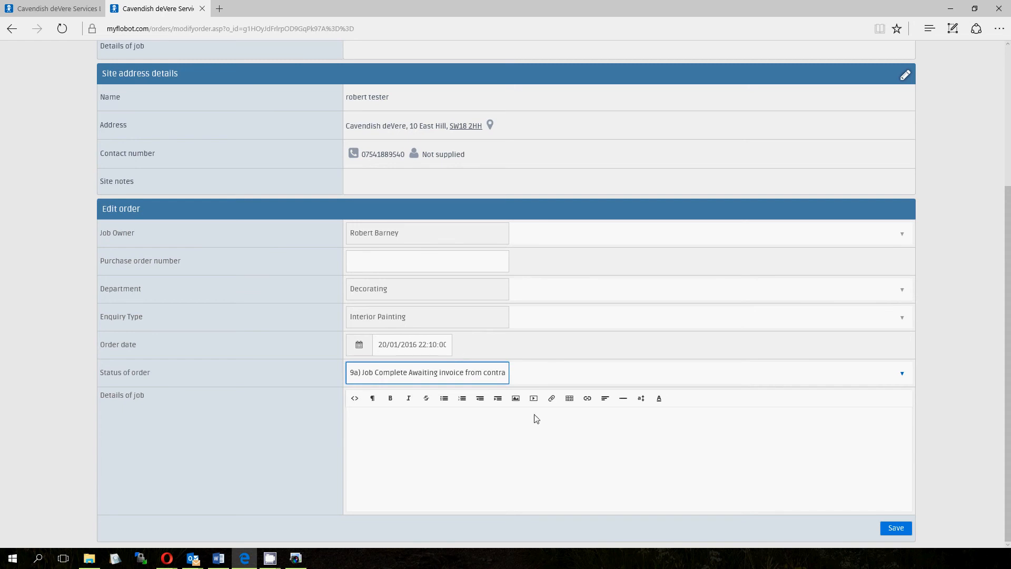
# Try status 9b, then set '9c) Job Complete Invoice Query' and save.
pyautogui.click(427, 371)
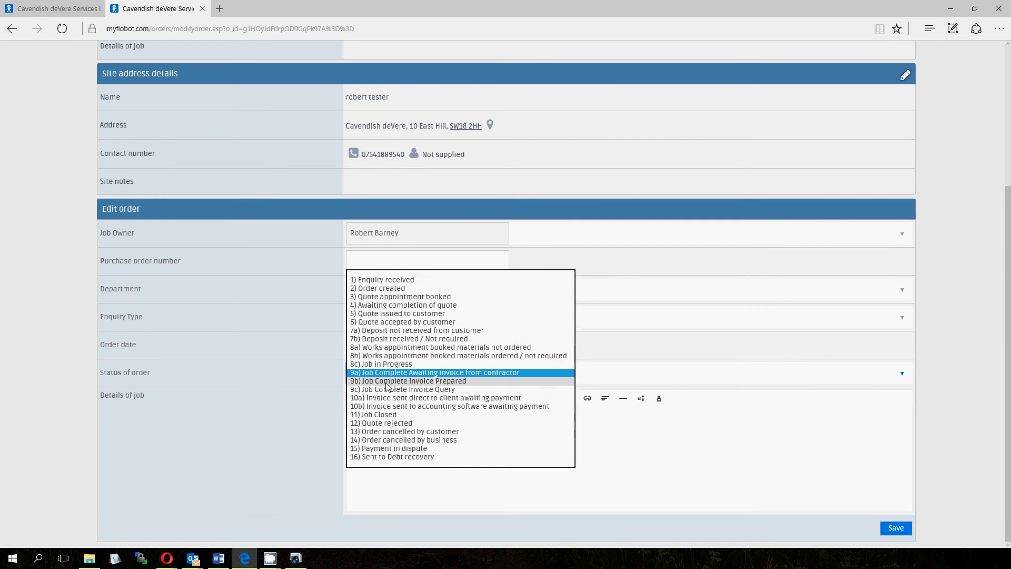
pyautogui.click(406, 380)
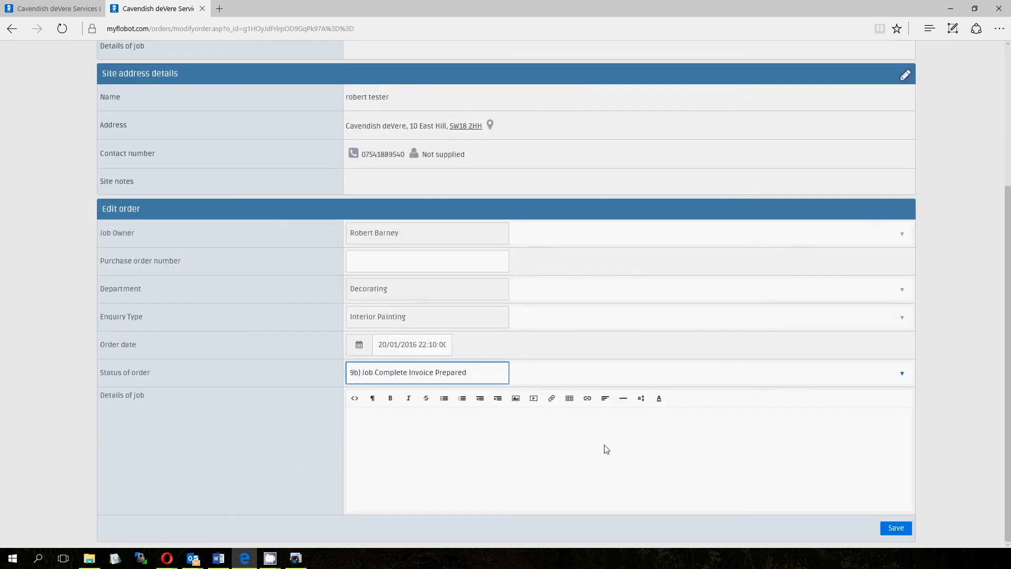
pyautogui.click(426, 372)
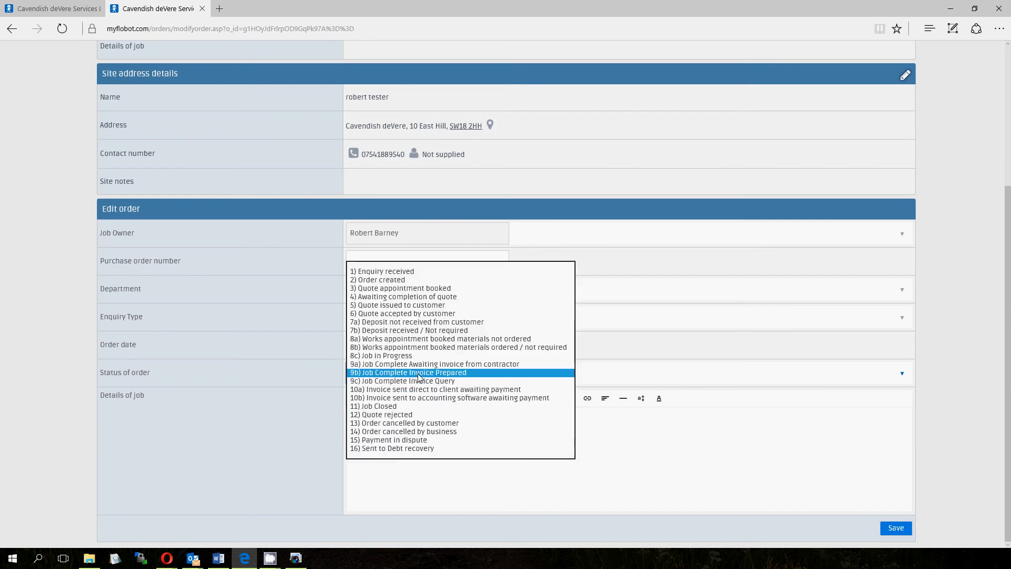
pyautogui.click(401, 380)
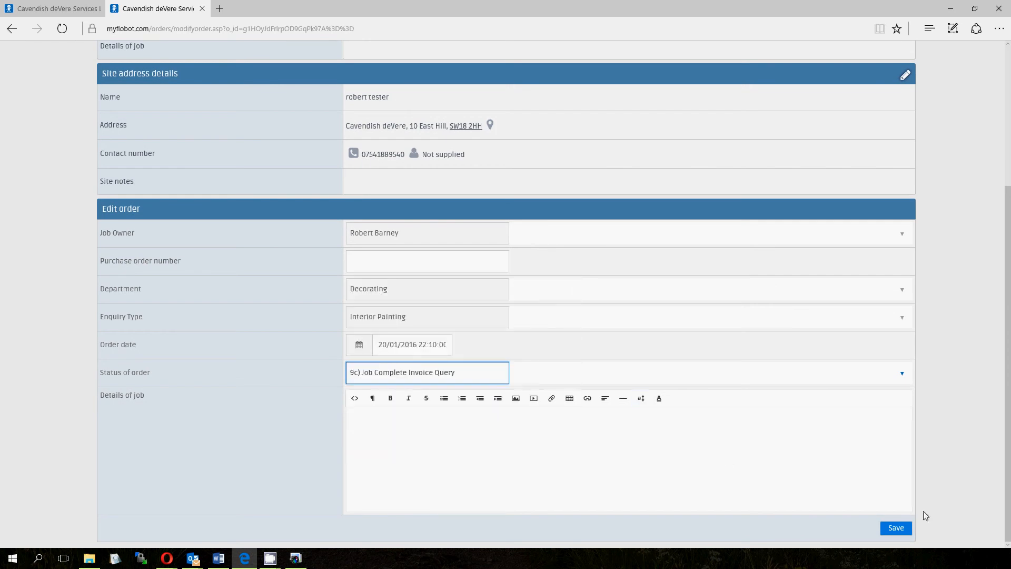
pyautogui.click(895, 527)
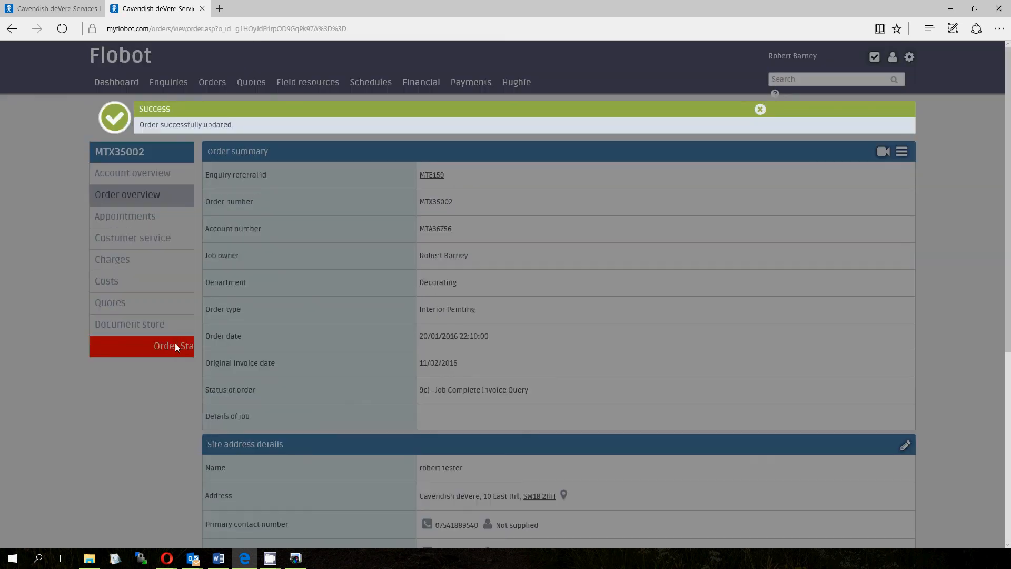
# Try statuses 10a and 10b in the Status of order dropdown, landing back on 10a.
pyautogui.scroll(-3)
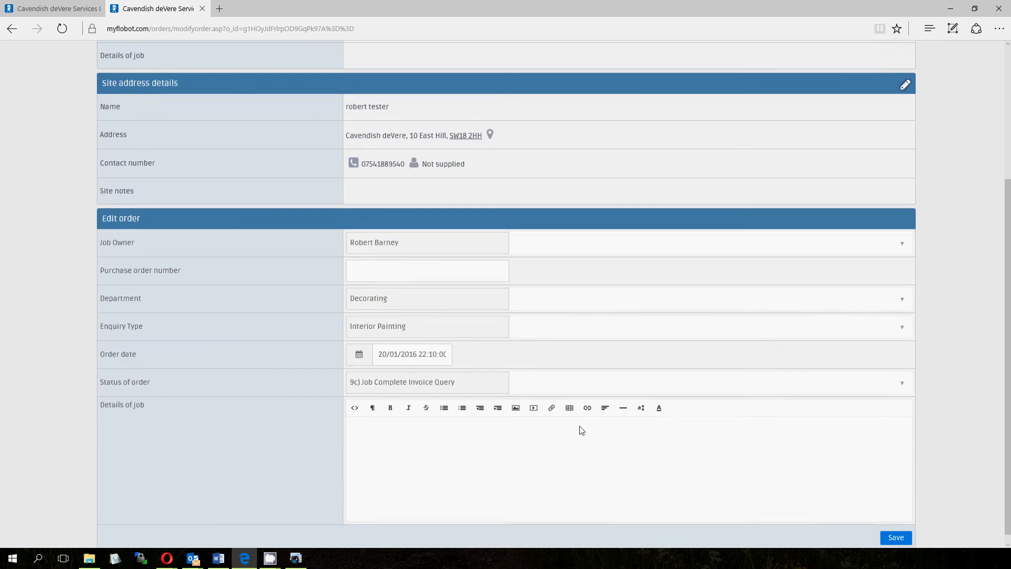
pyautogui.click(427, 381)
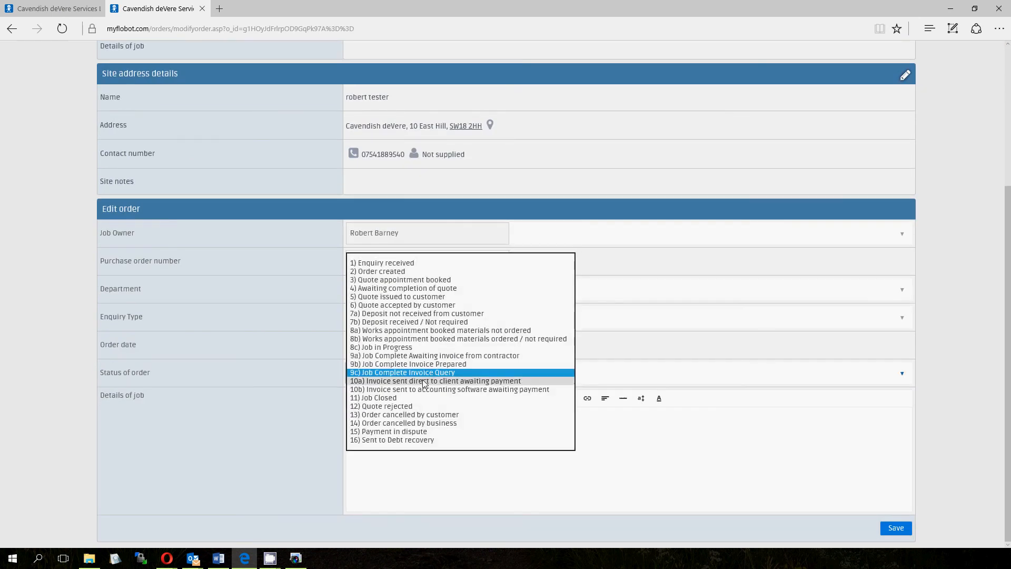
pyautogui.click(436, 380)
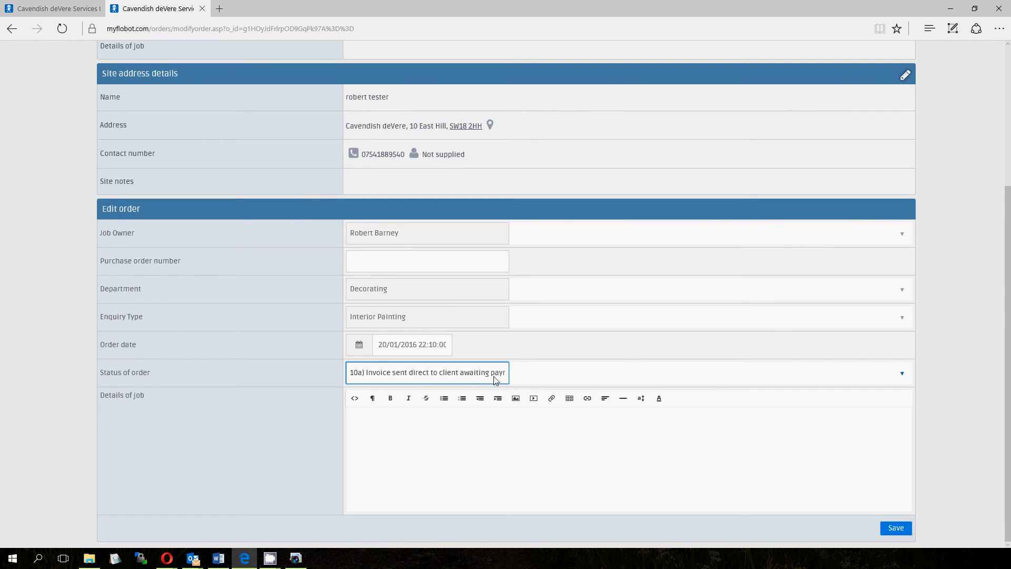
pyautogui.click(427, 372)
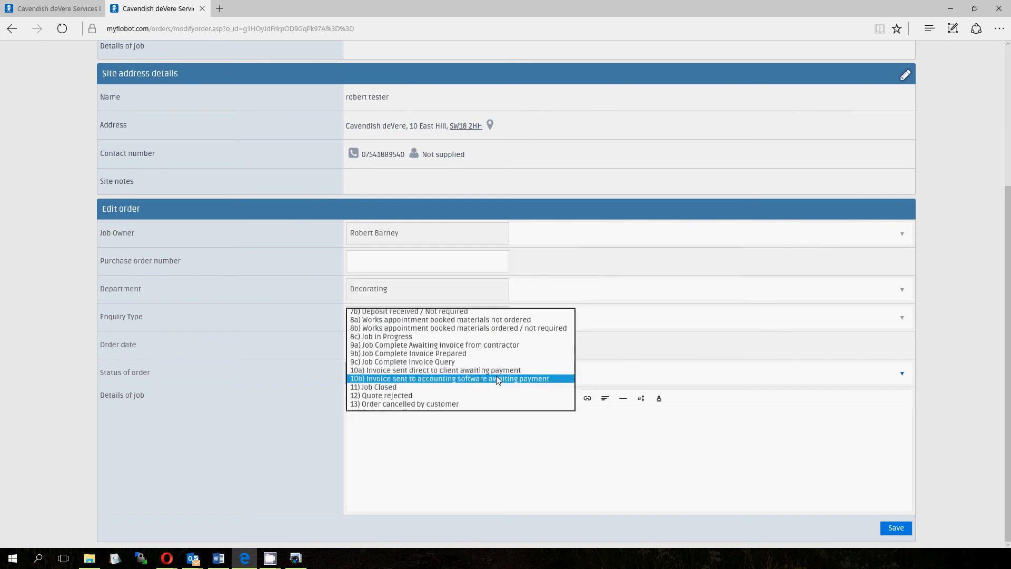
pyautogui.click(450, 378)
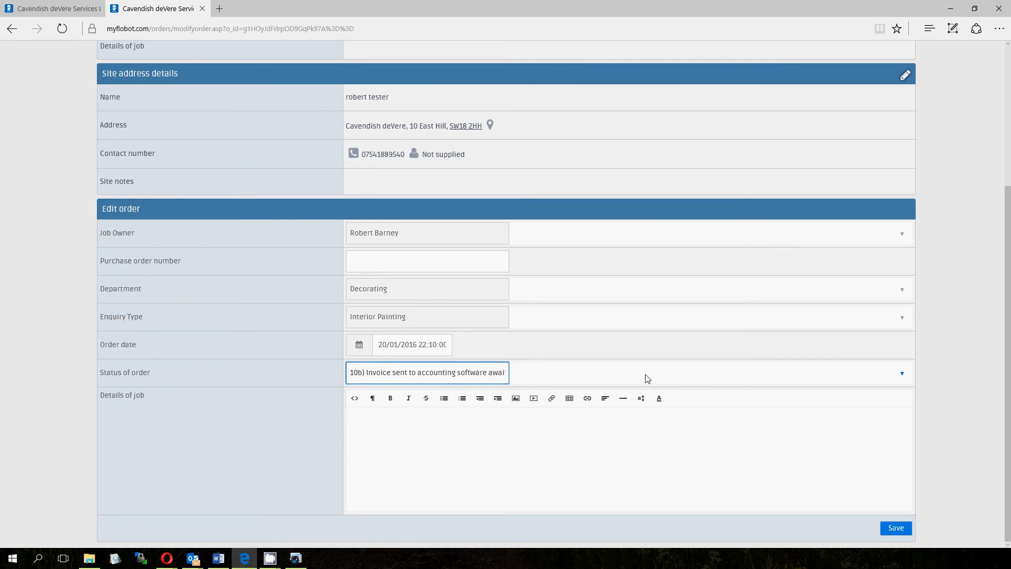
pyautogui.click(427, 372)
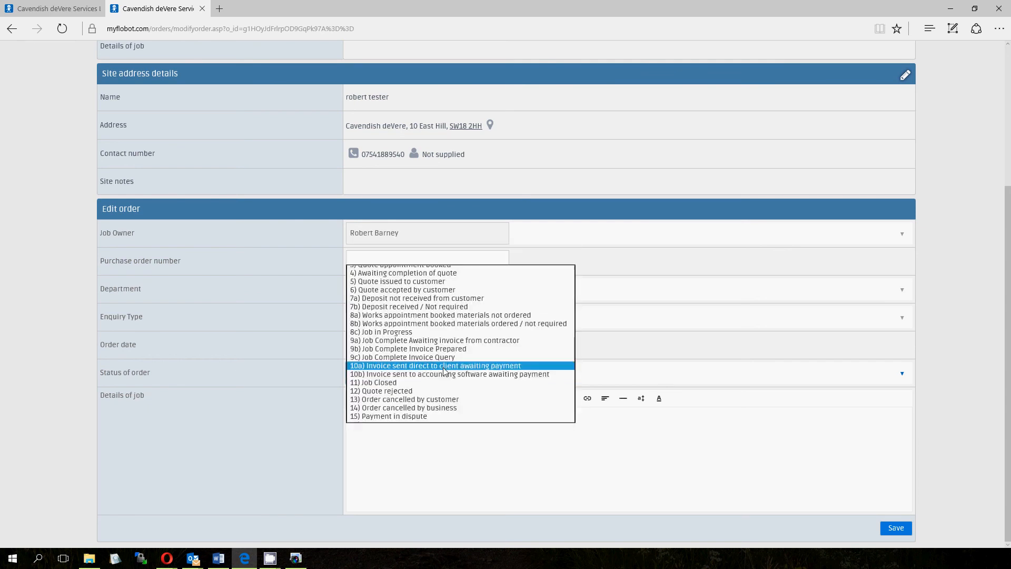
pyautogui.click(434, 365)
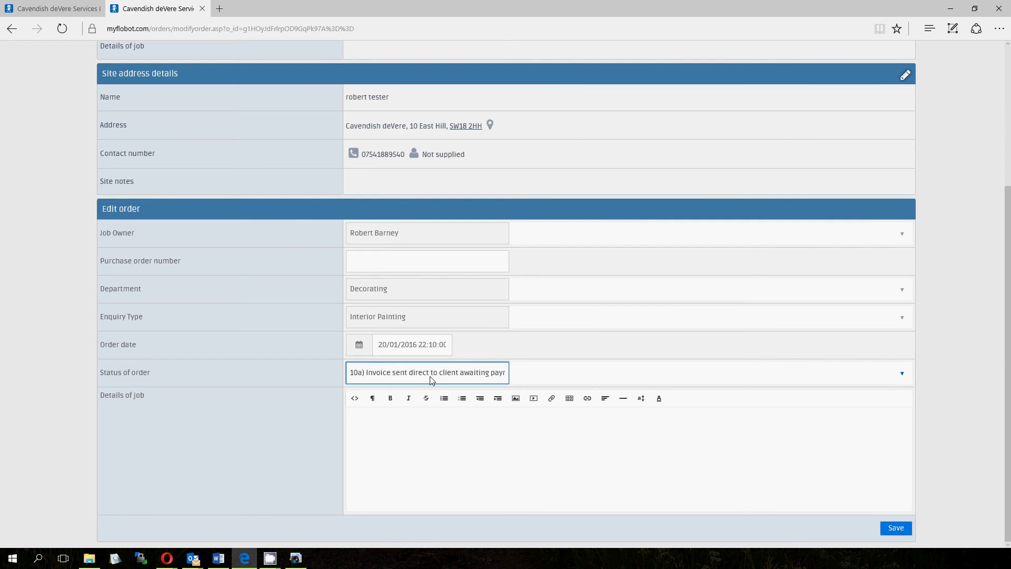
pyautogui.moveTo(685, 386)
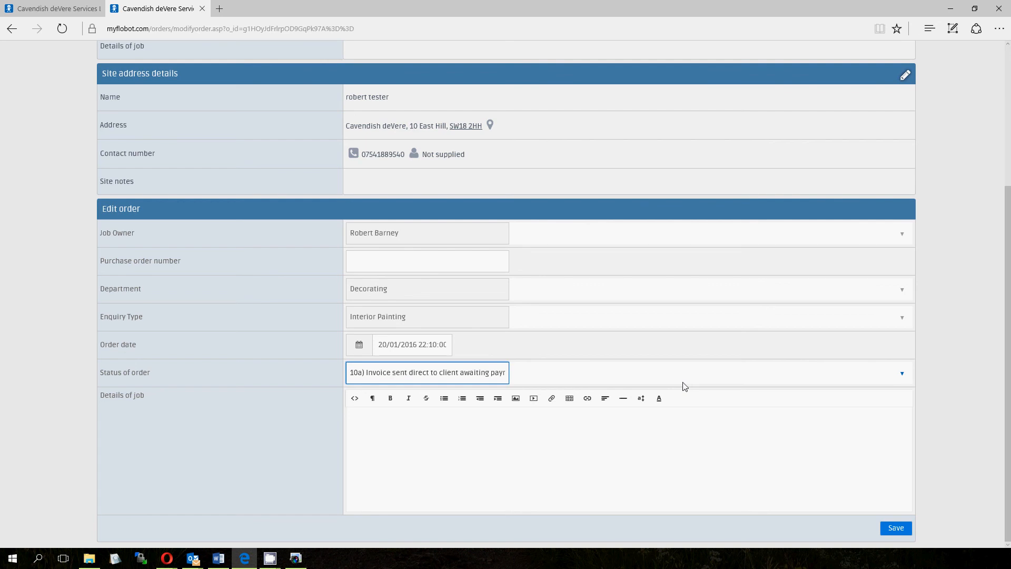
pyautogui.moveTo(618, 227)
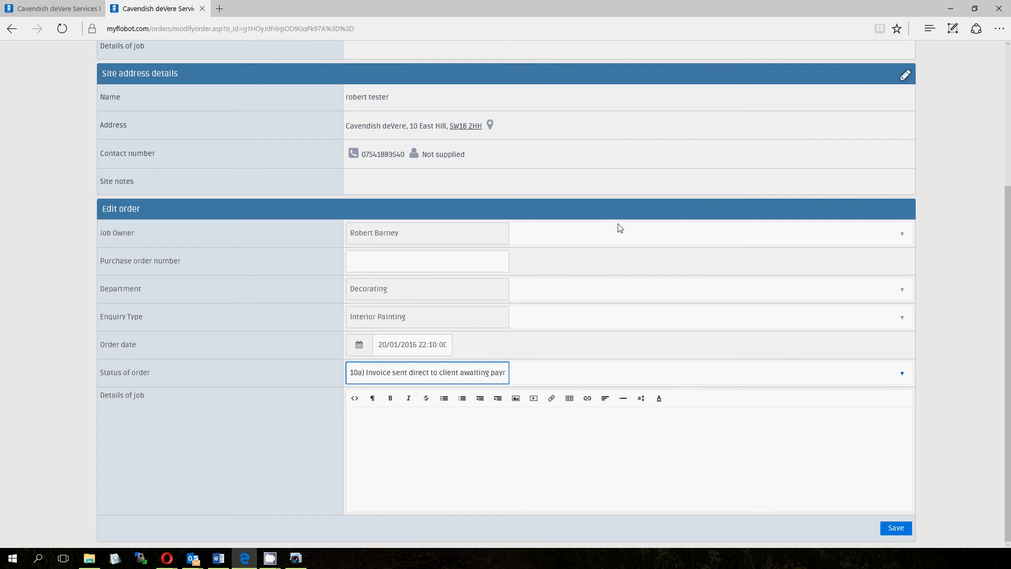
# Try status '11 Job Closed', then settle on '10b) Invoice sent to accounting software awaiting payment'.
pyautogui.click(427, 371)
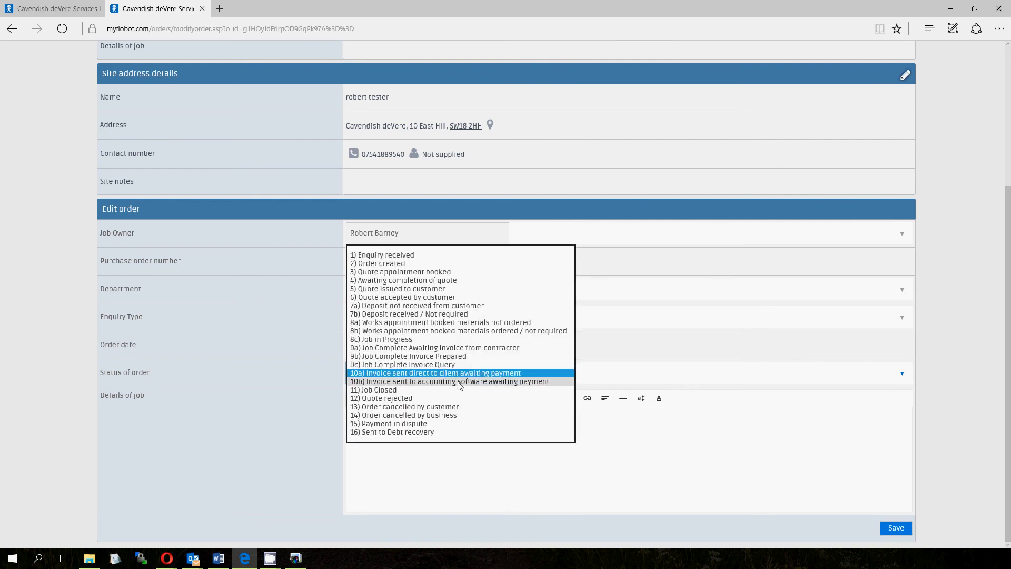
pyautogui.moveTo(452, 390)
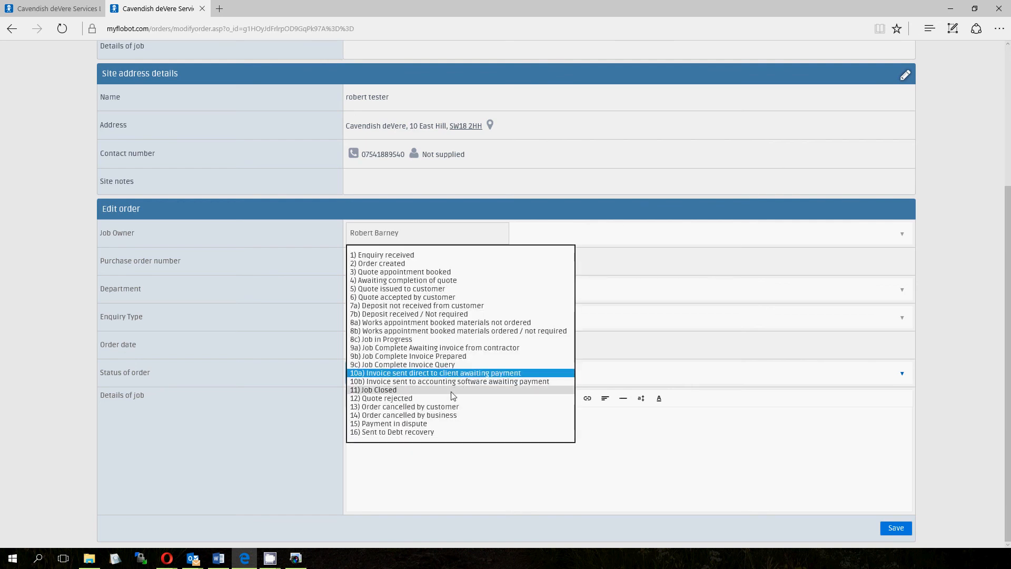
pyautogui.click(373, 390)
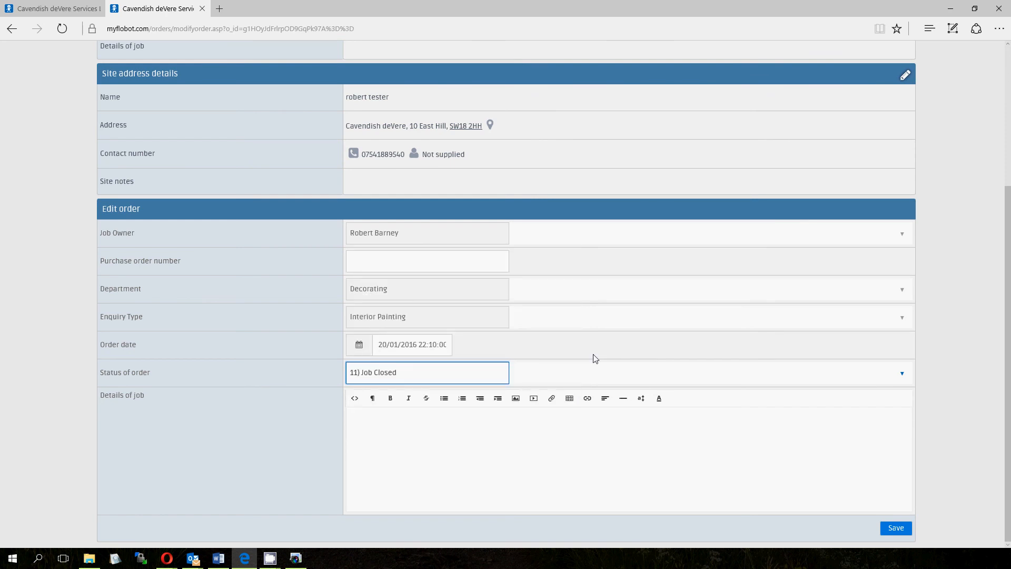
pyautogui.moveTo(955, 539)
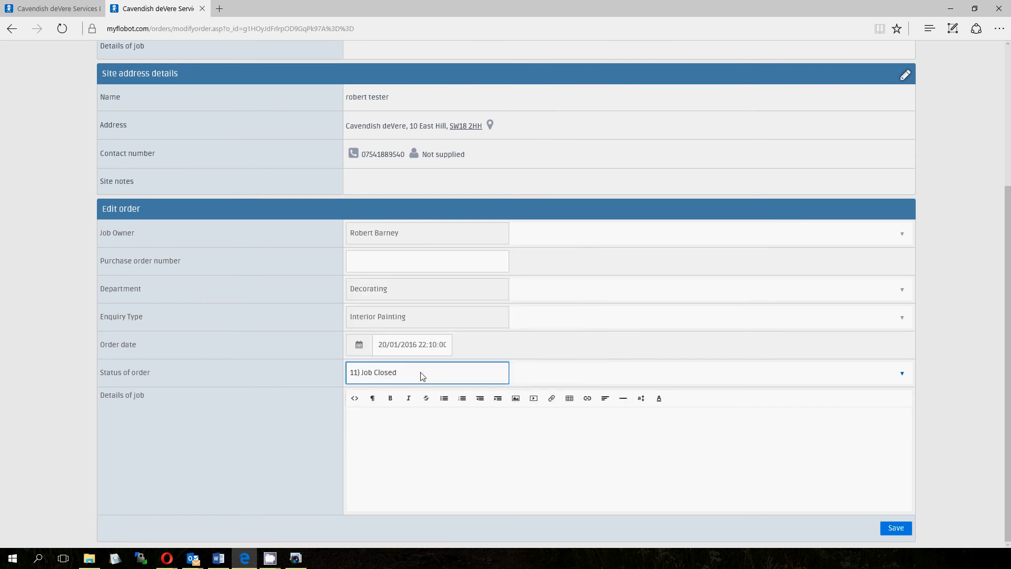
pyautogui.click(427, 371)
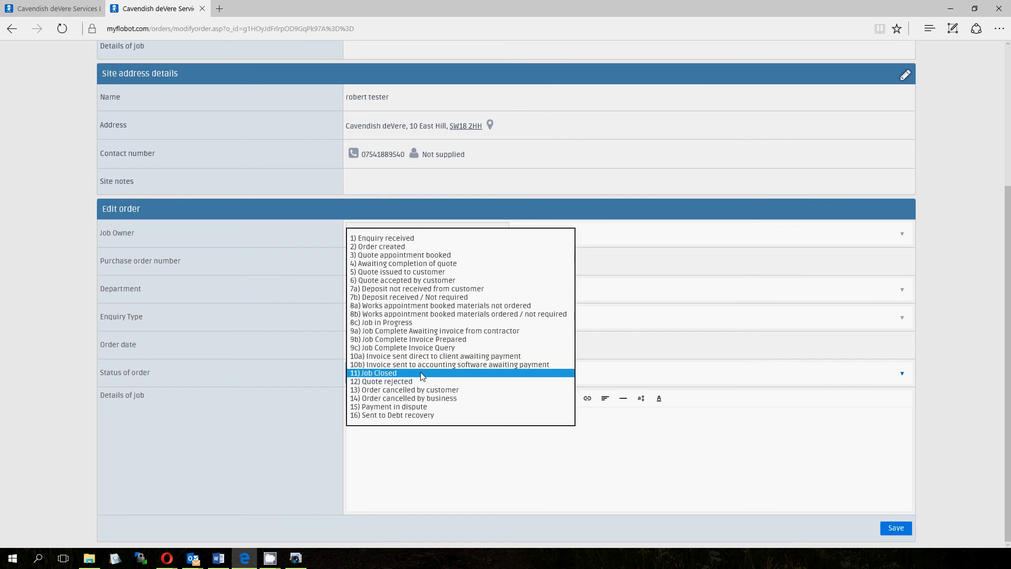
pyautogui.click(373, 373)
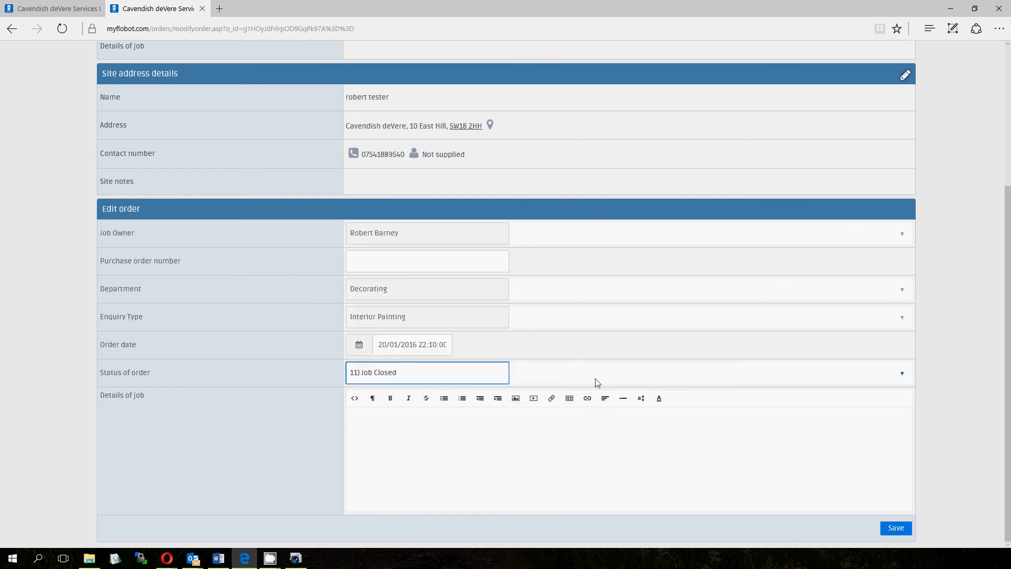
pyautogui.click(426, 372)
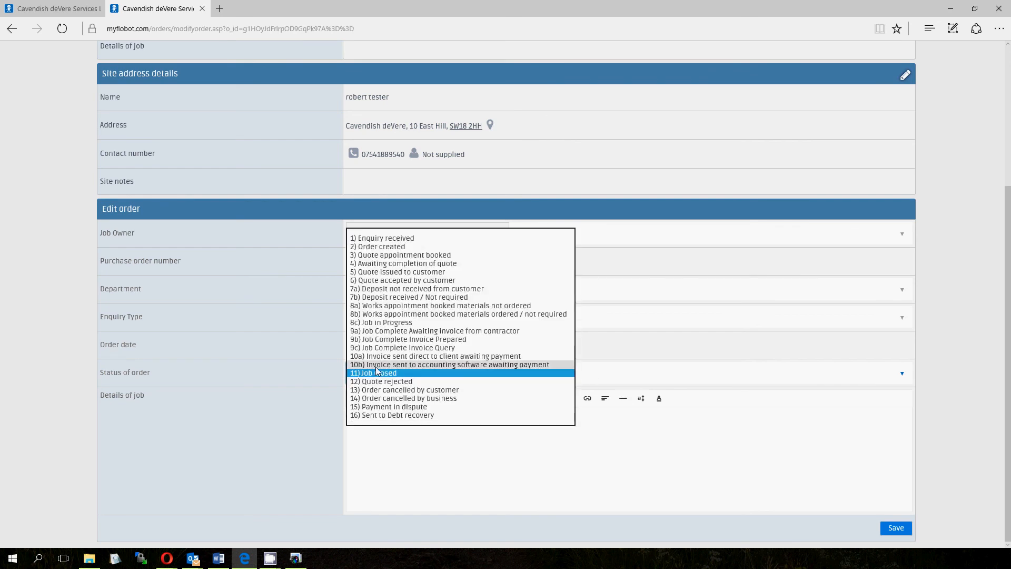
pyautogui.click(448, 364)
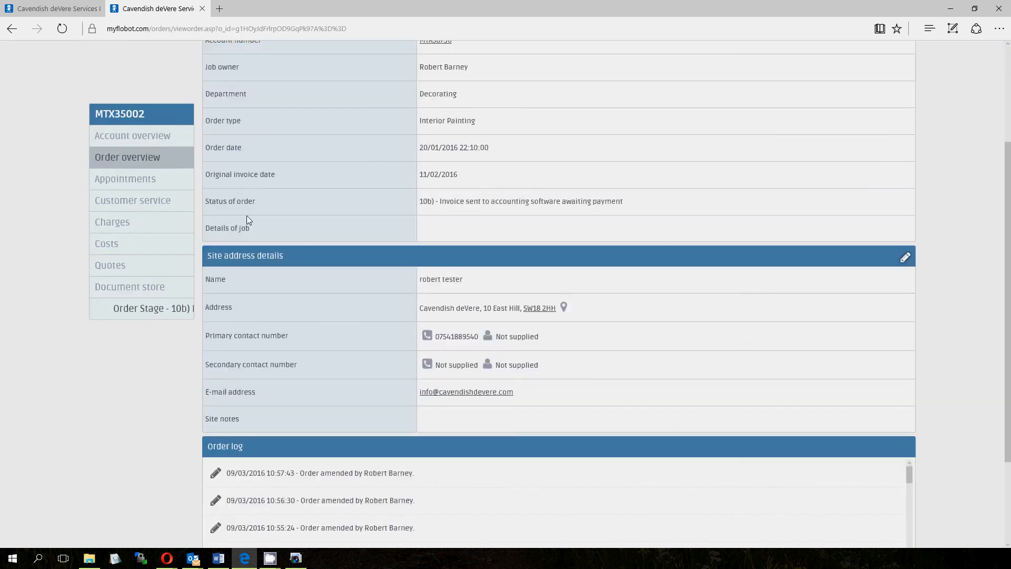
# Check the account and order overviews, then view the order board with MTX35002 at stage 10.
pyautogui.click(112, 222)
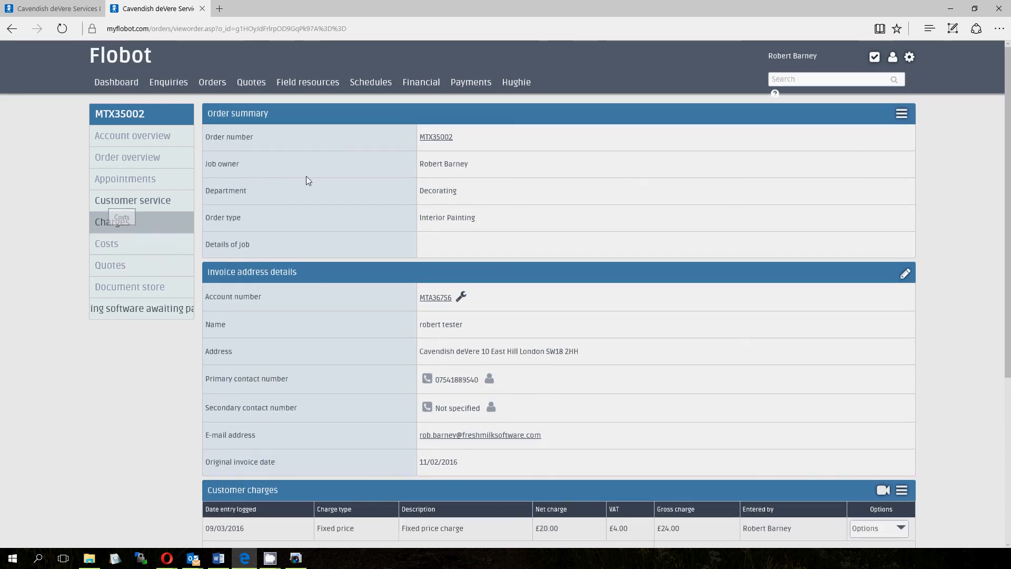
pyautogui.click(128, 157)
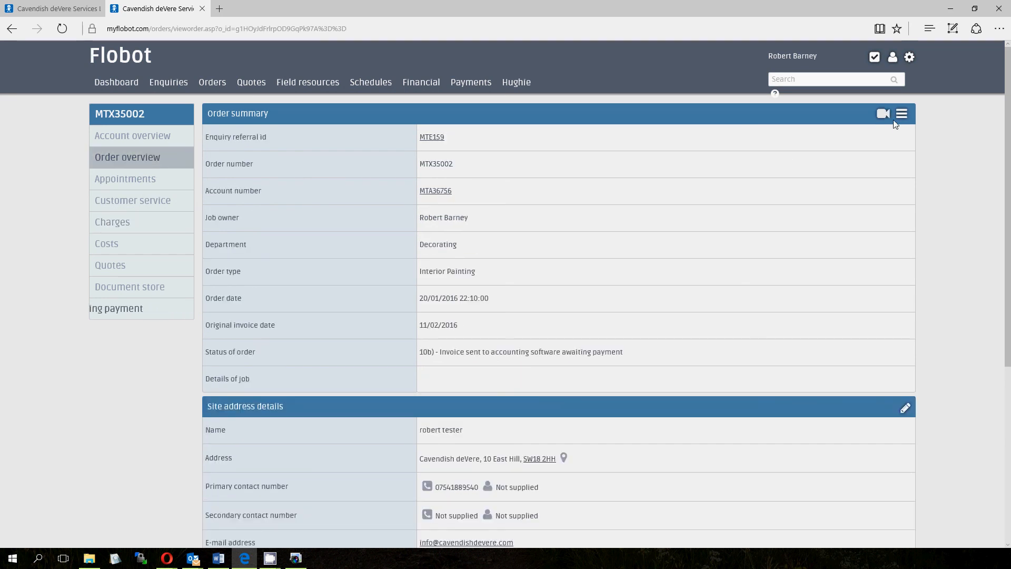
pyautogui.click(901, 114)
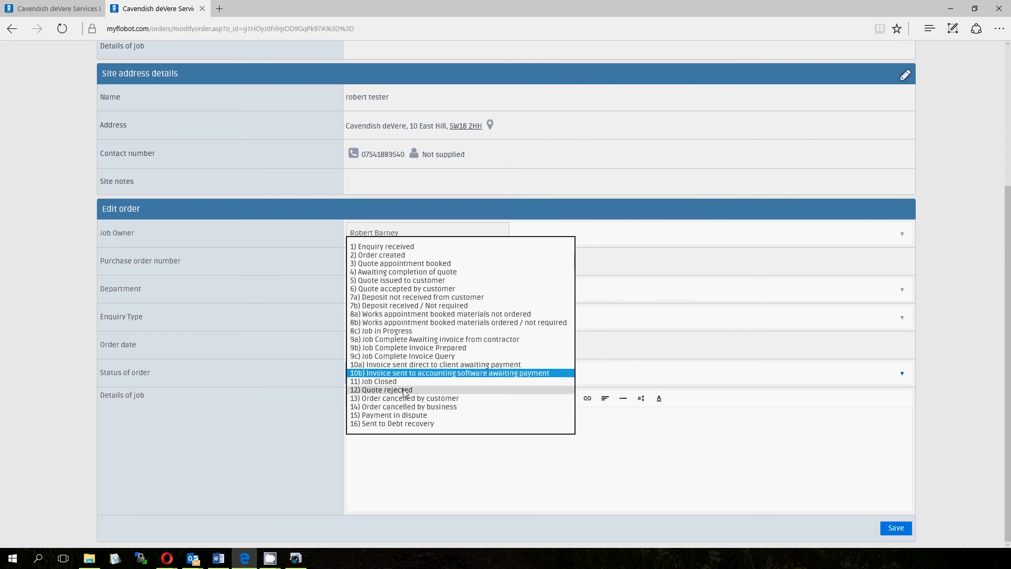
pyautogui.moveTo(396, 394)
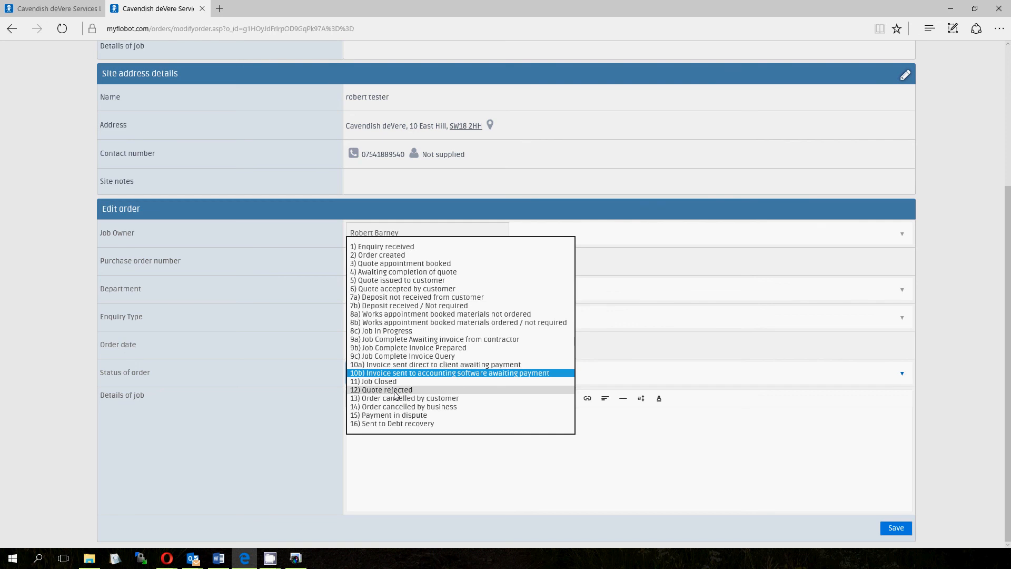
pyautogui.moveTo(404, 398)
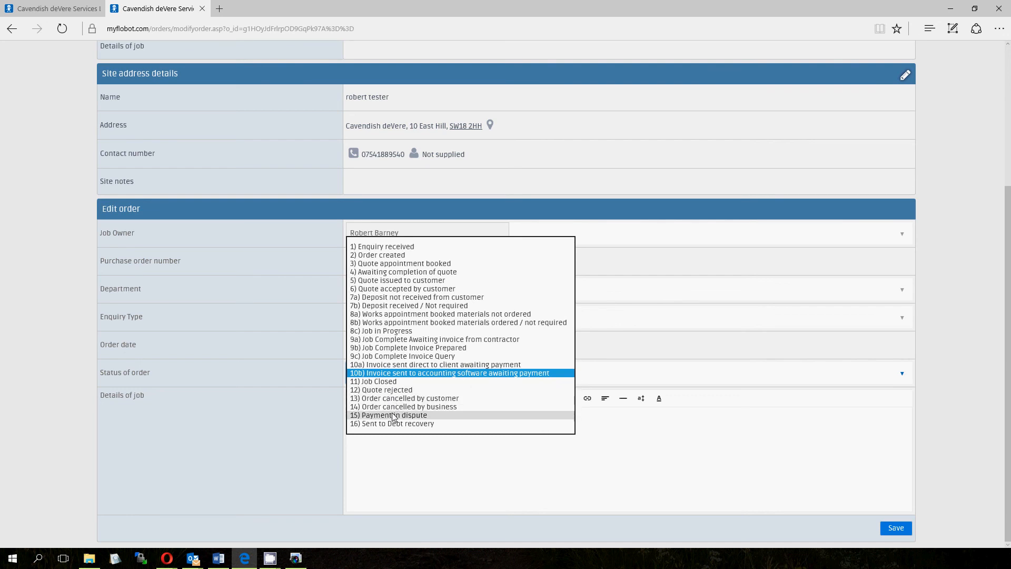
pyautogui.moveTo(392, 424)
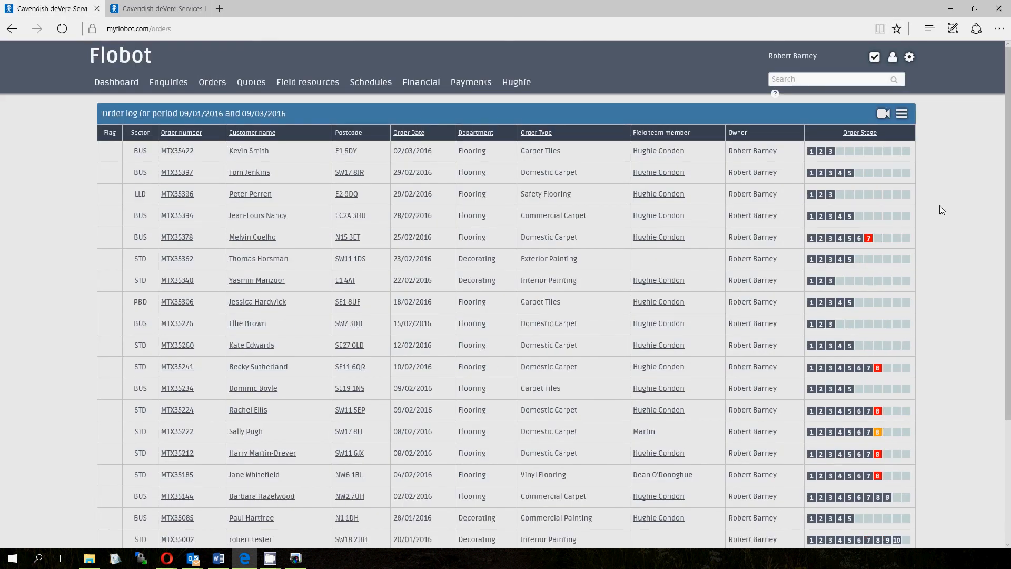
pyautogui.scroll(-3)
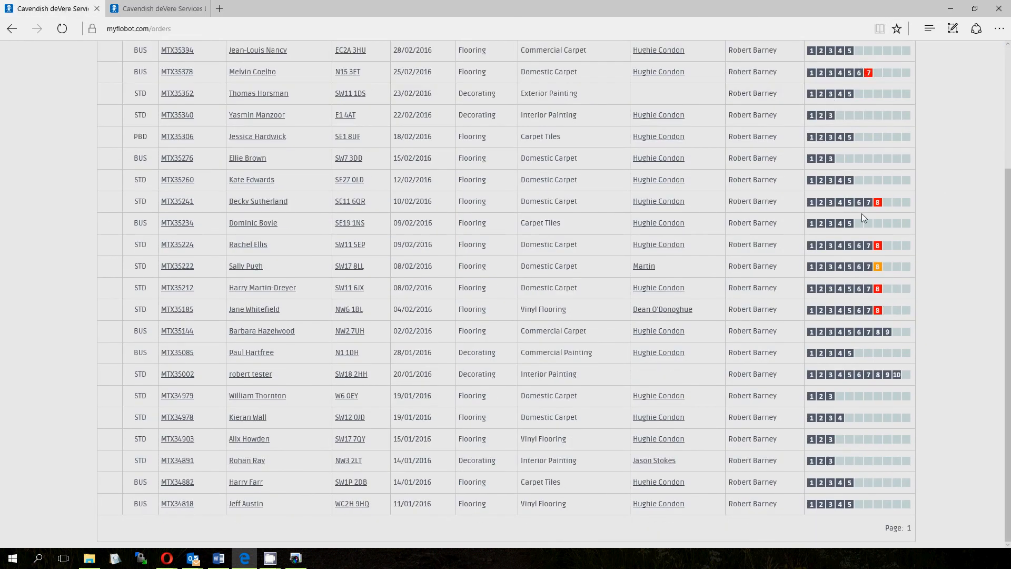
pyautogui.moveTo(926, 348)
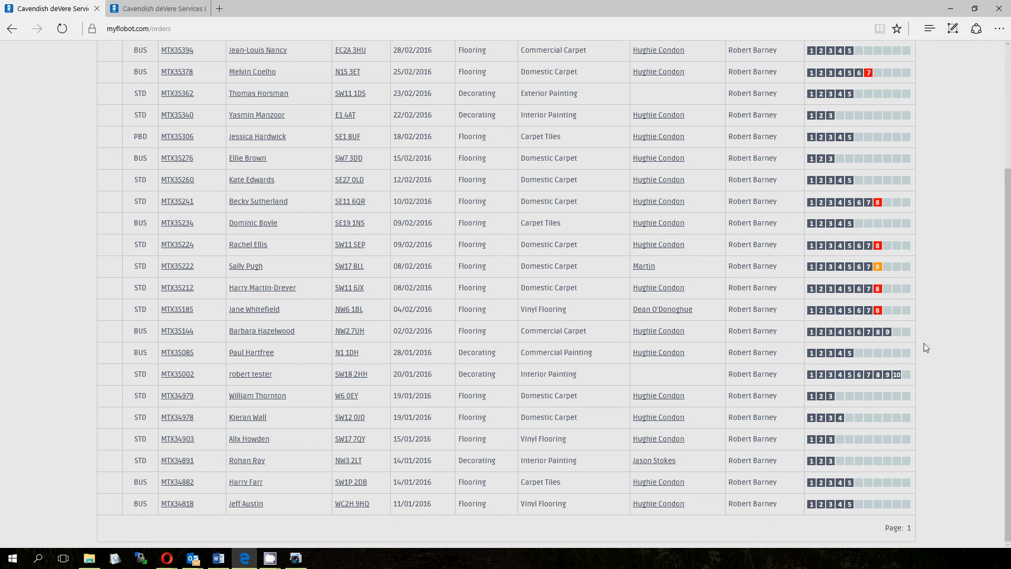